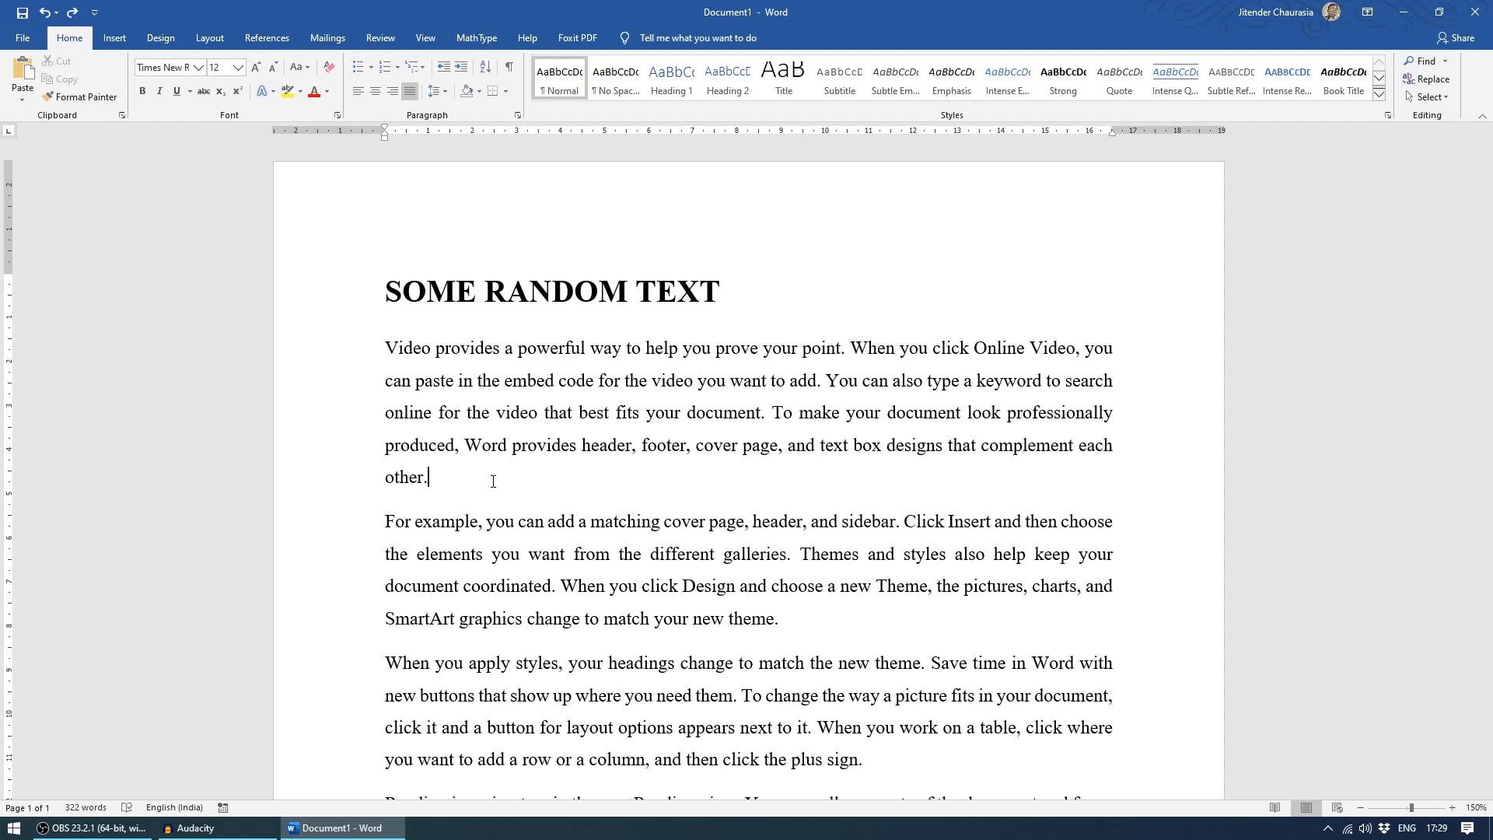
Backspace away the first paragraph's final sentence so it ends at 'best fits your document.'.
key(Backspace)
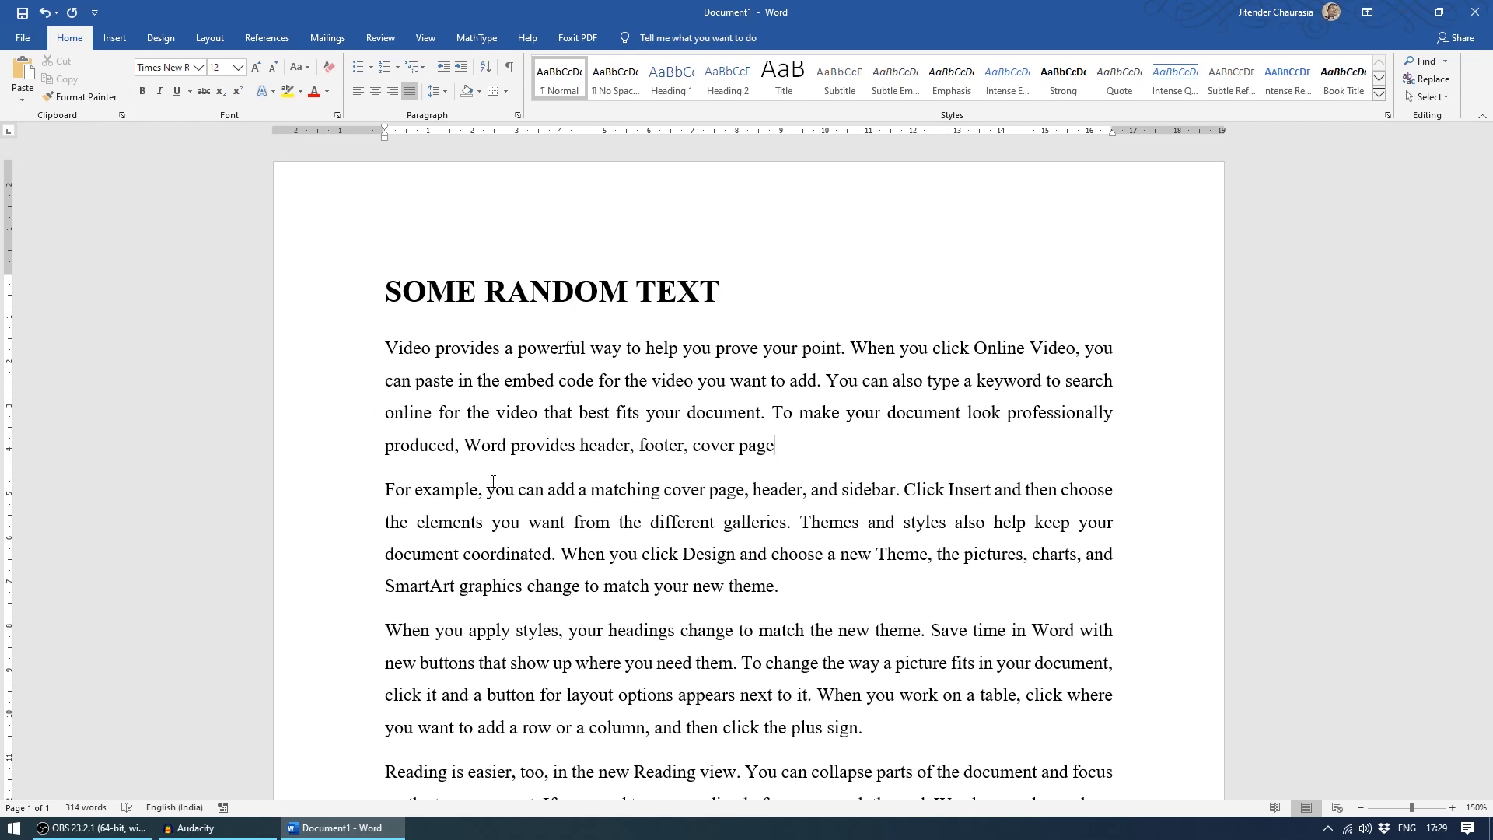
key(BackSpace)
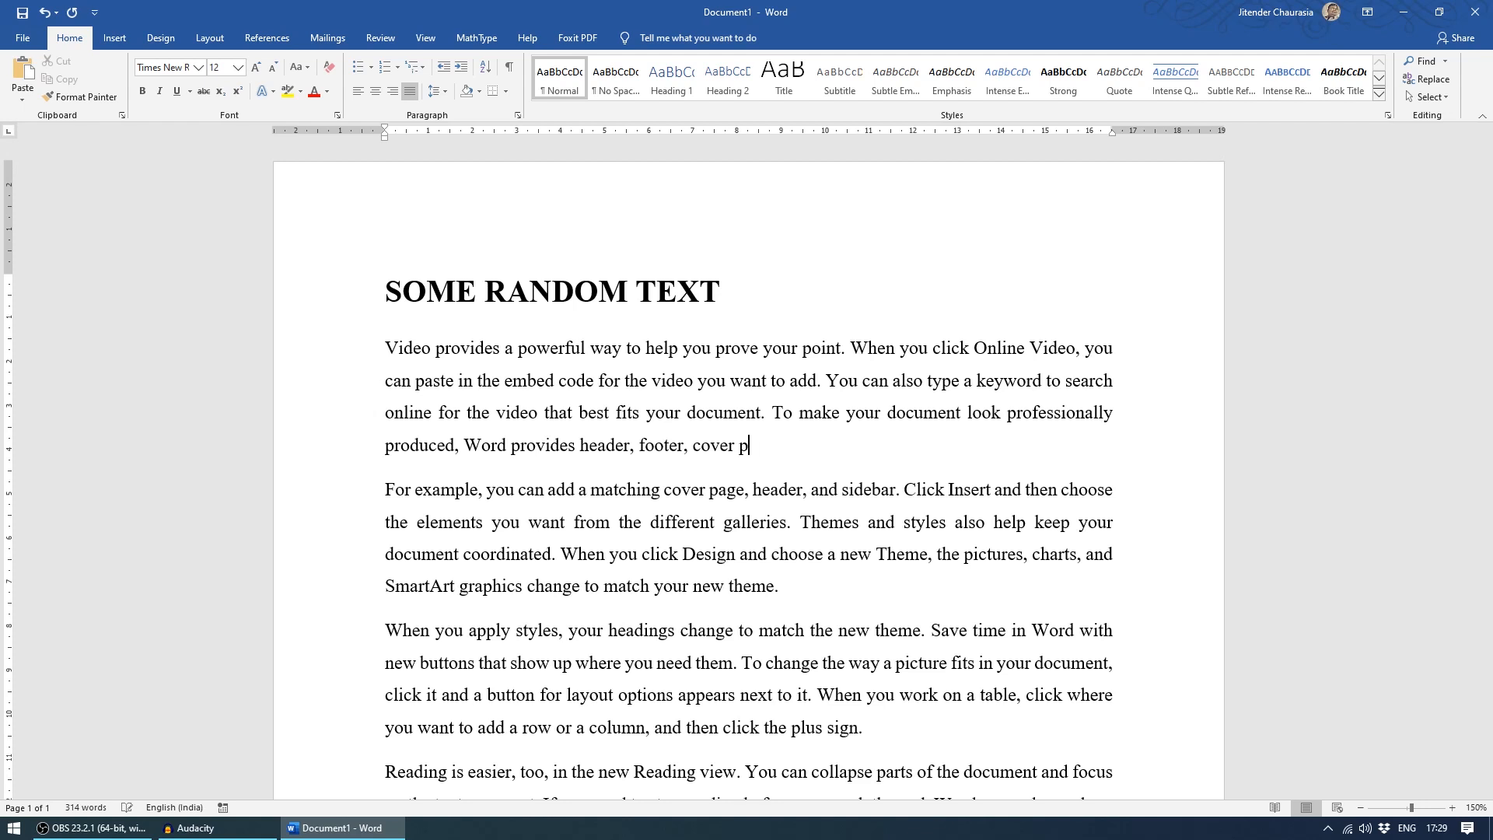
key(Backspace)
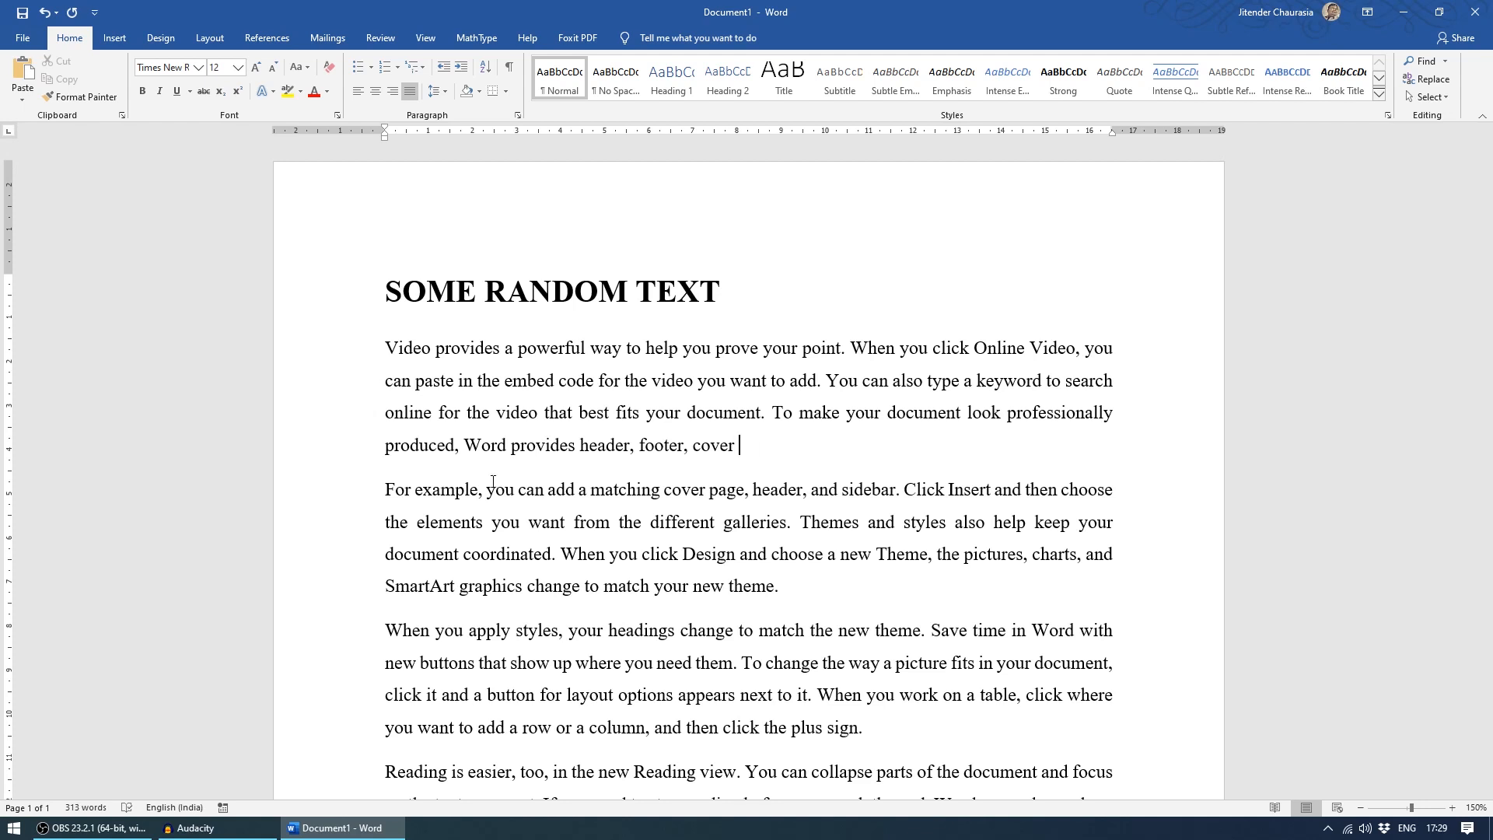
key(Backspace)
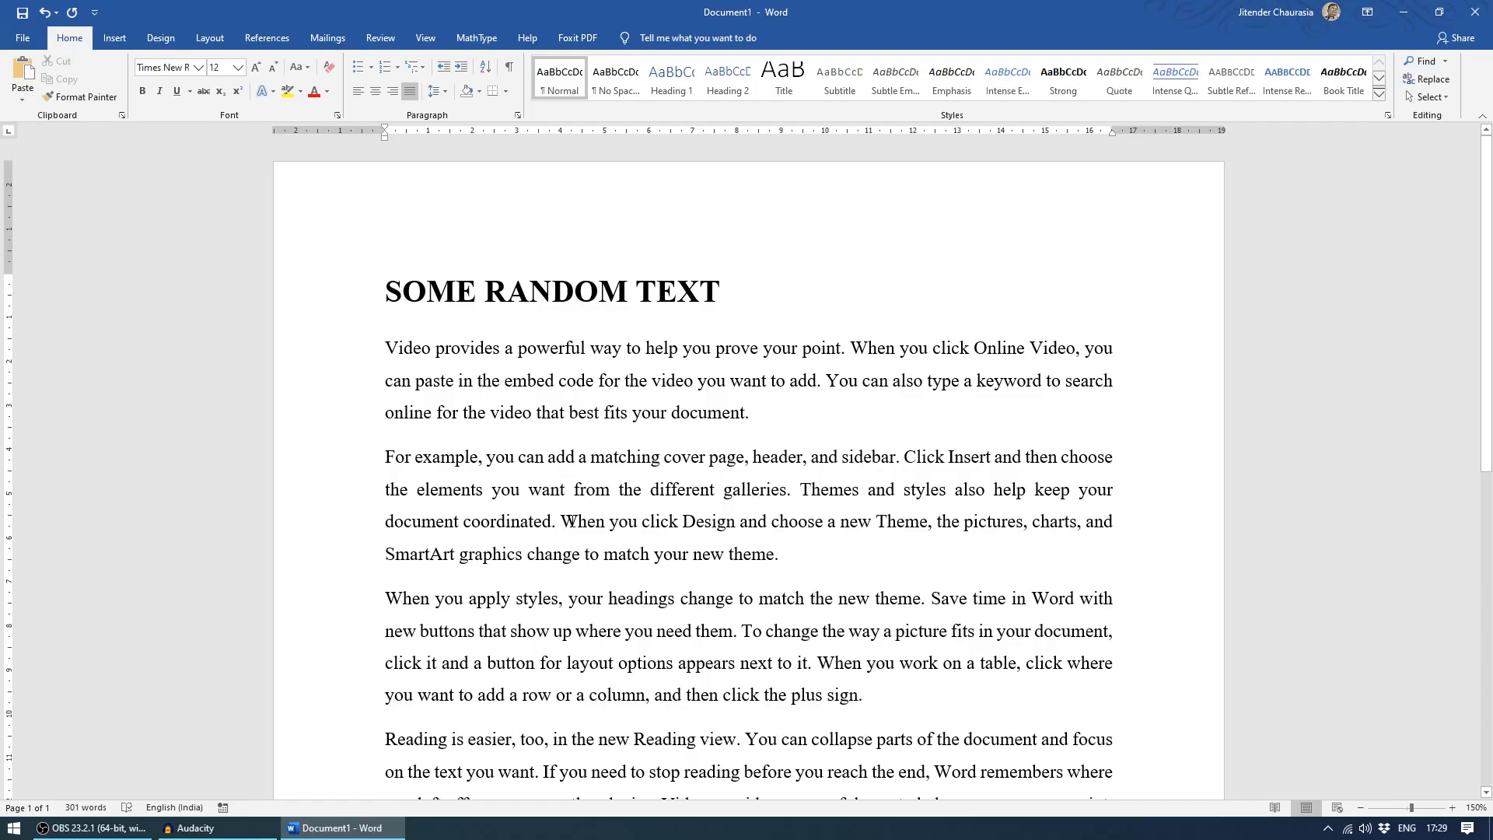
Switch the document into Read Mode from the View ribbon.
click(749, 410)
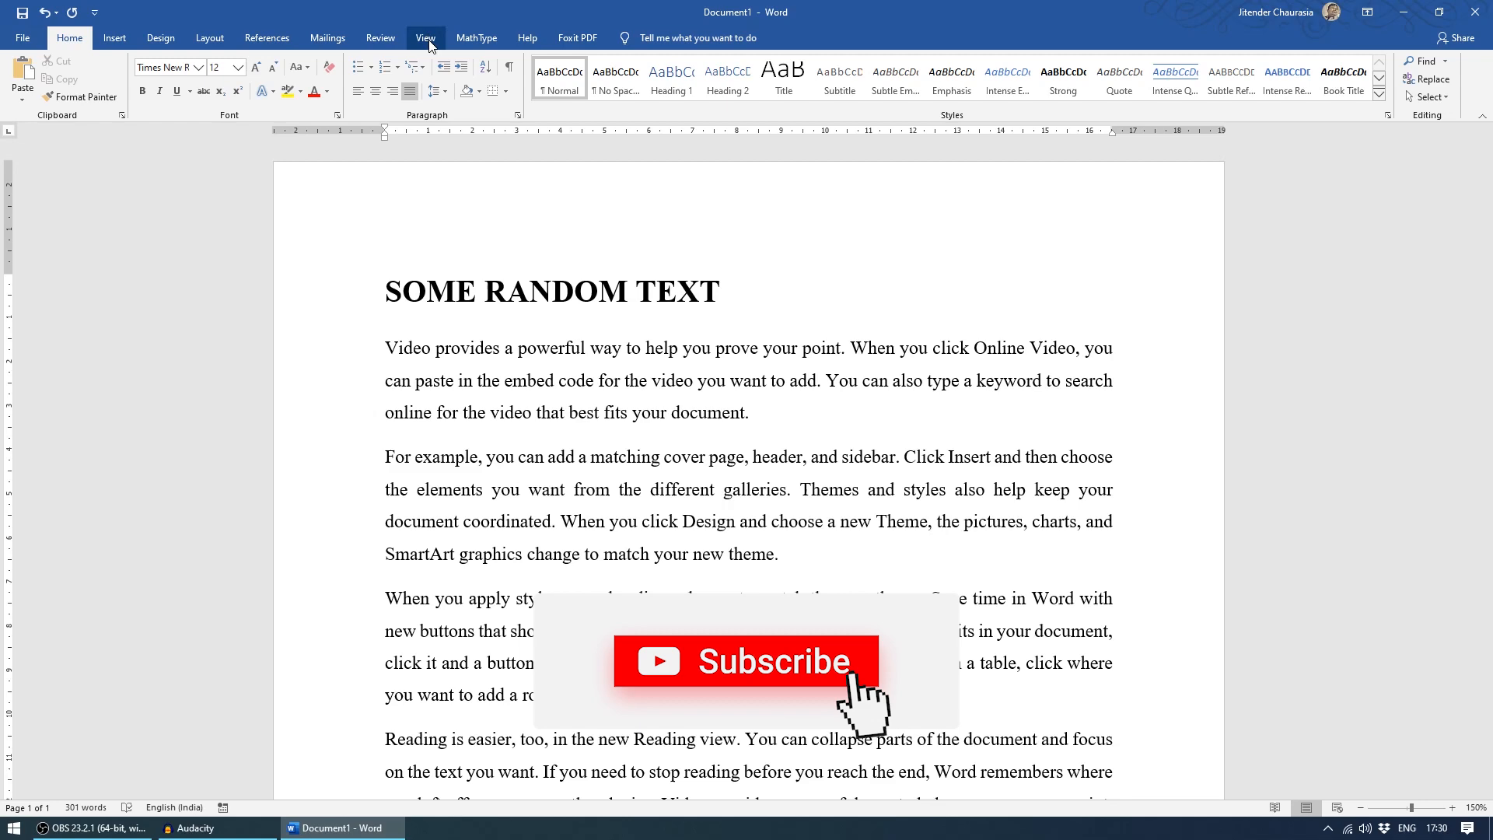
click(424, 37)
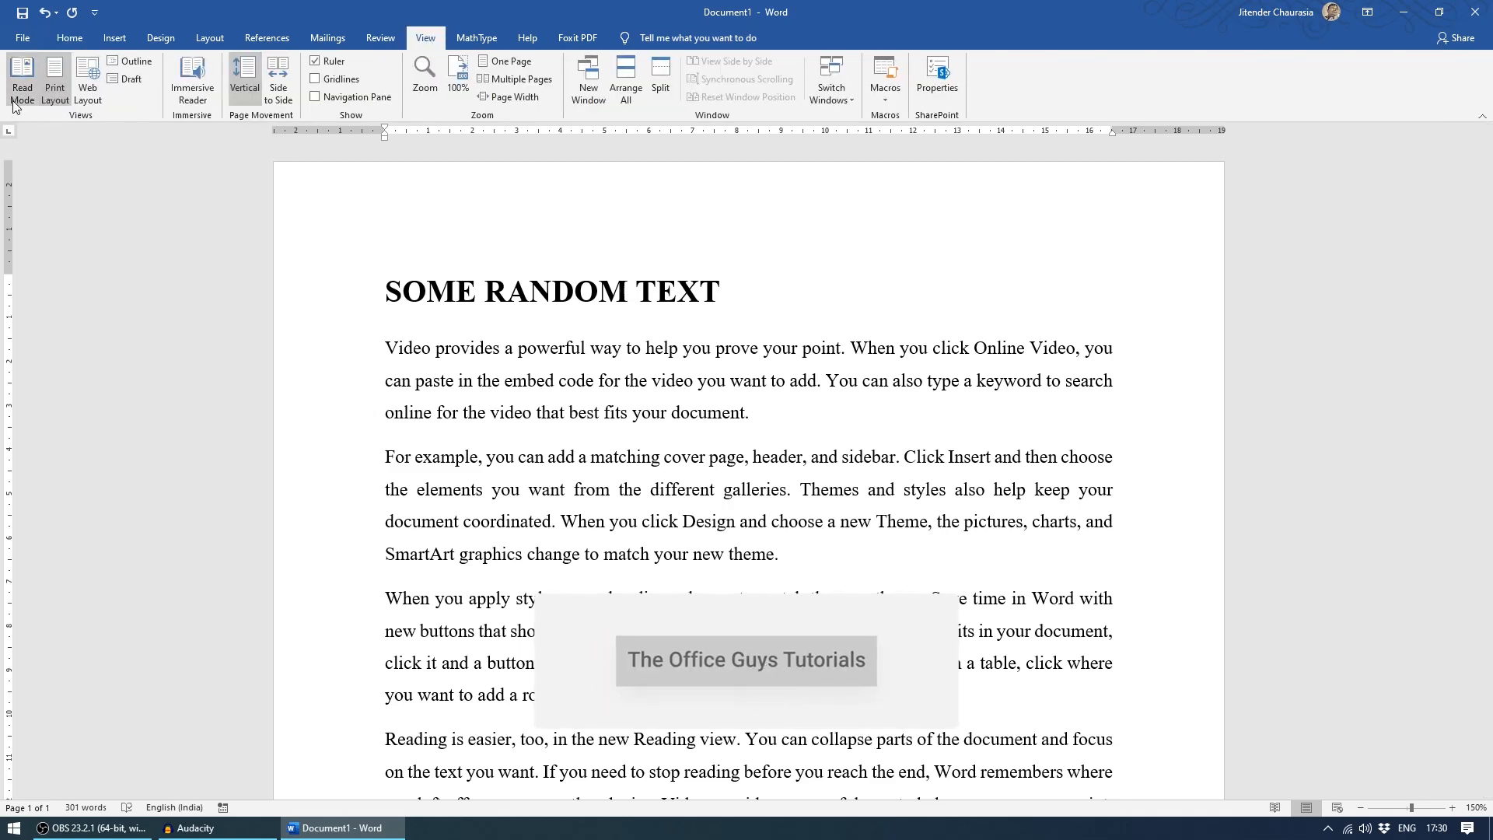
click(20, 81)
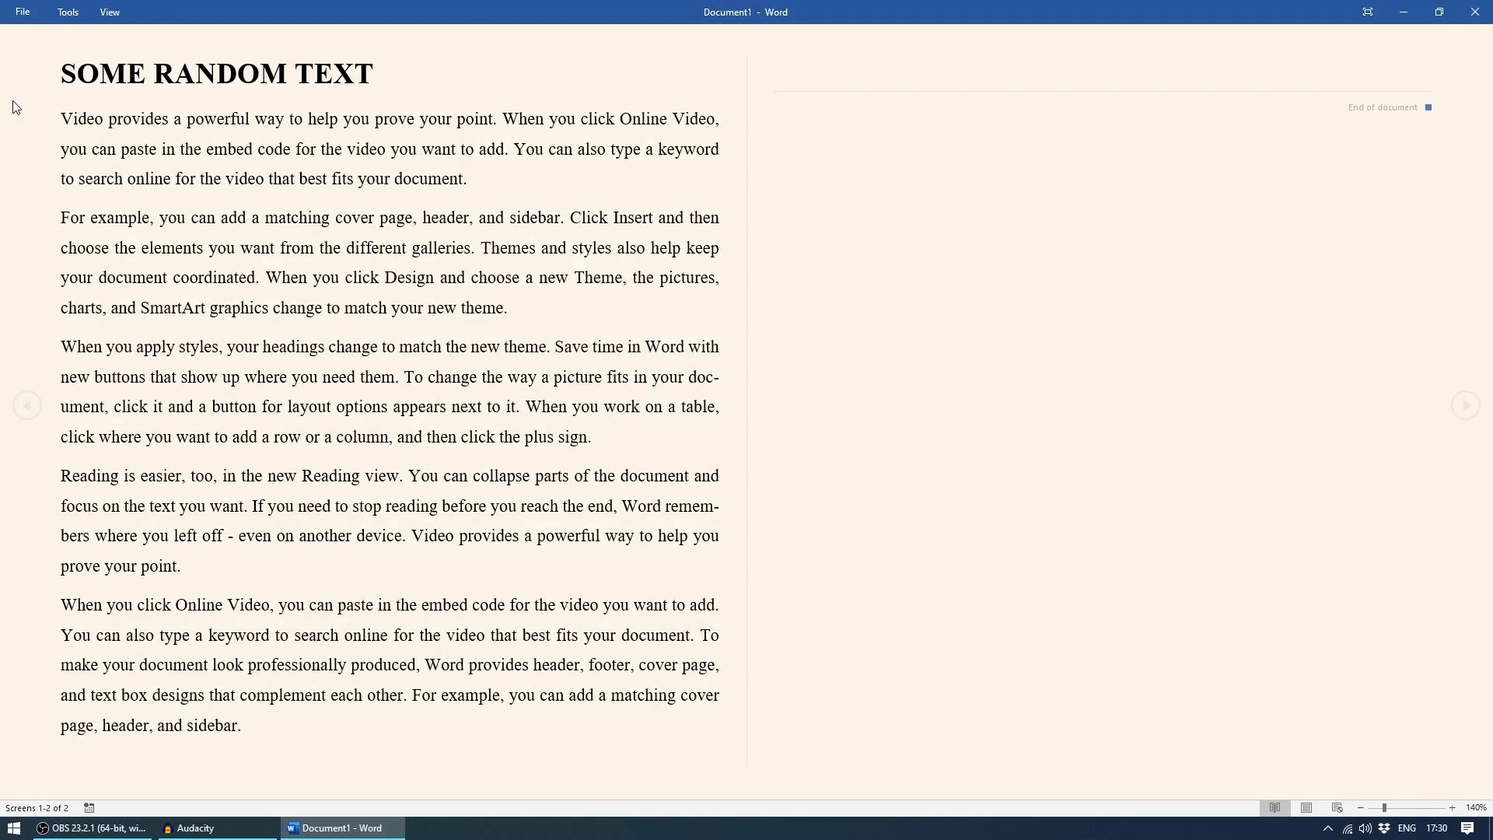
Try the Inverse black page colour, then settle on Sepia.
click(109, 11)
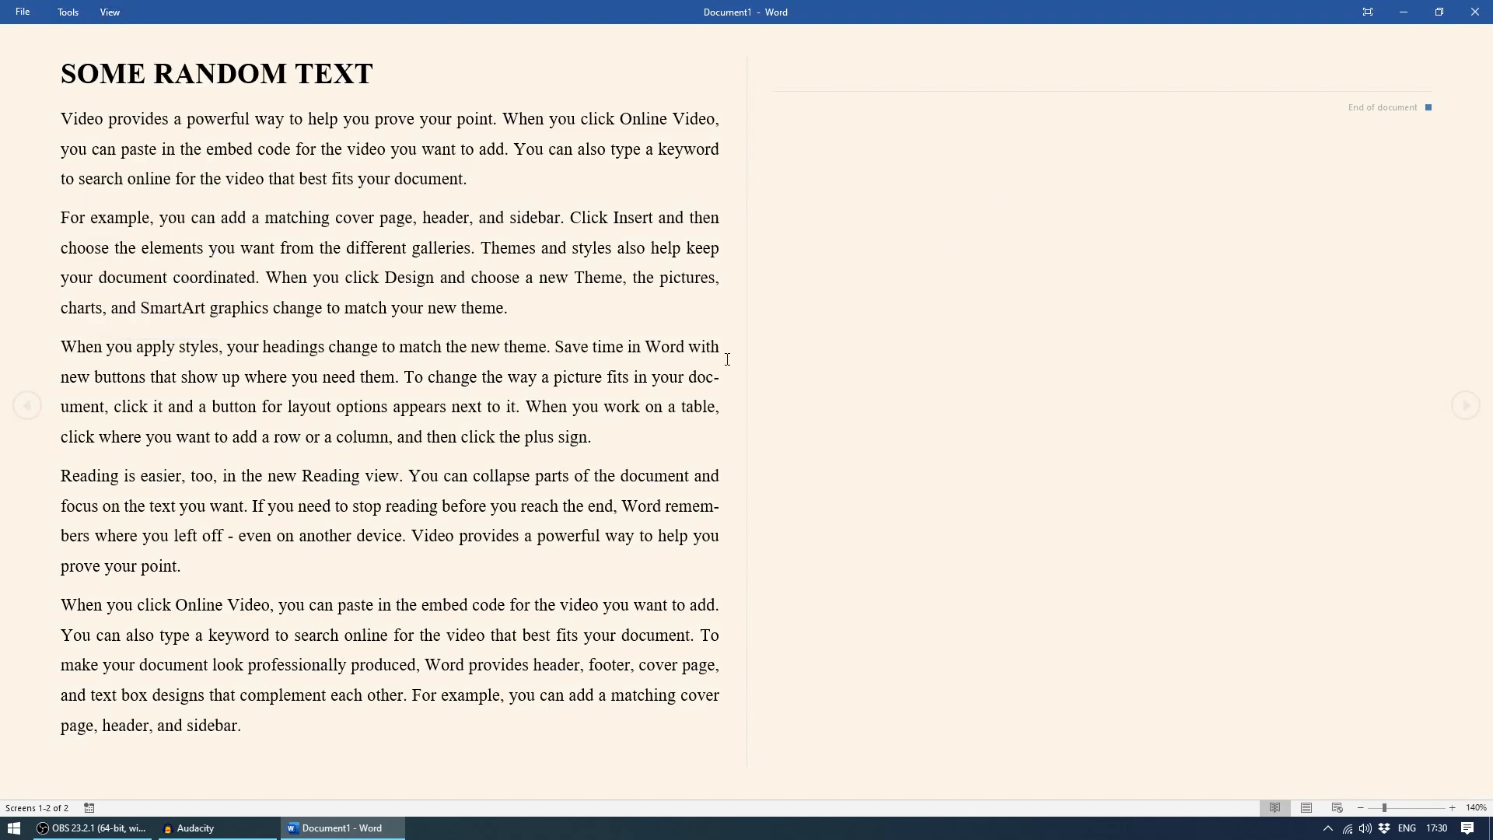
click(109, 11)
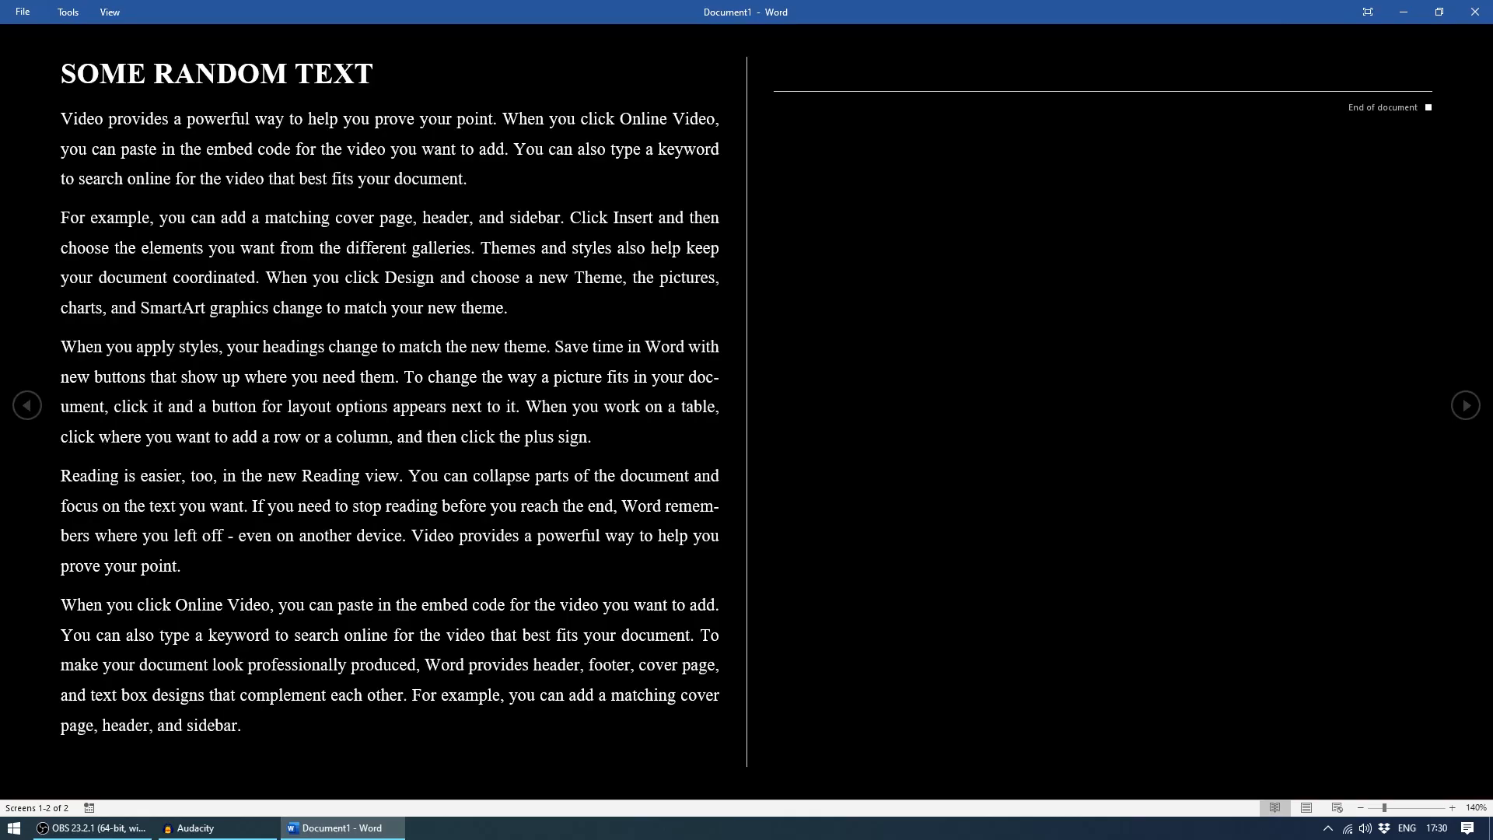
click(109, 10)
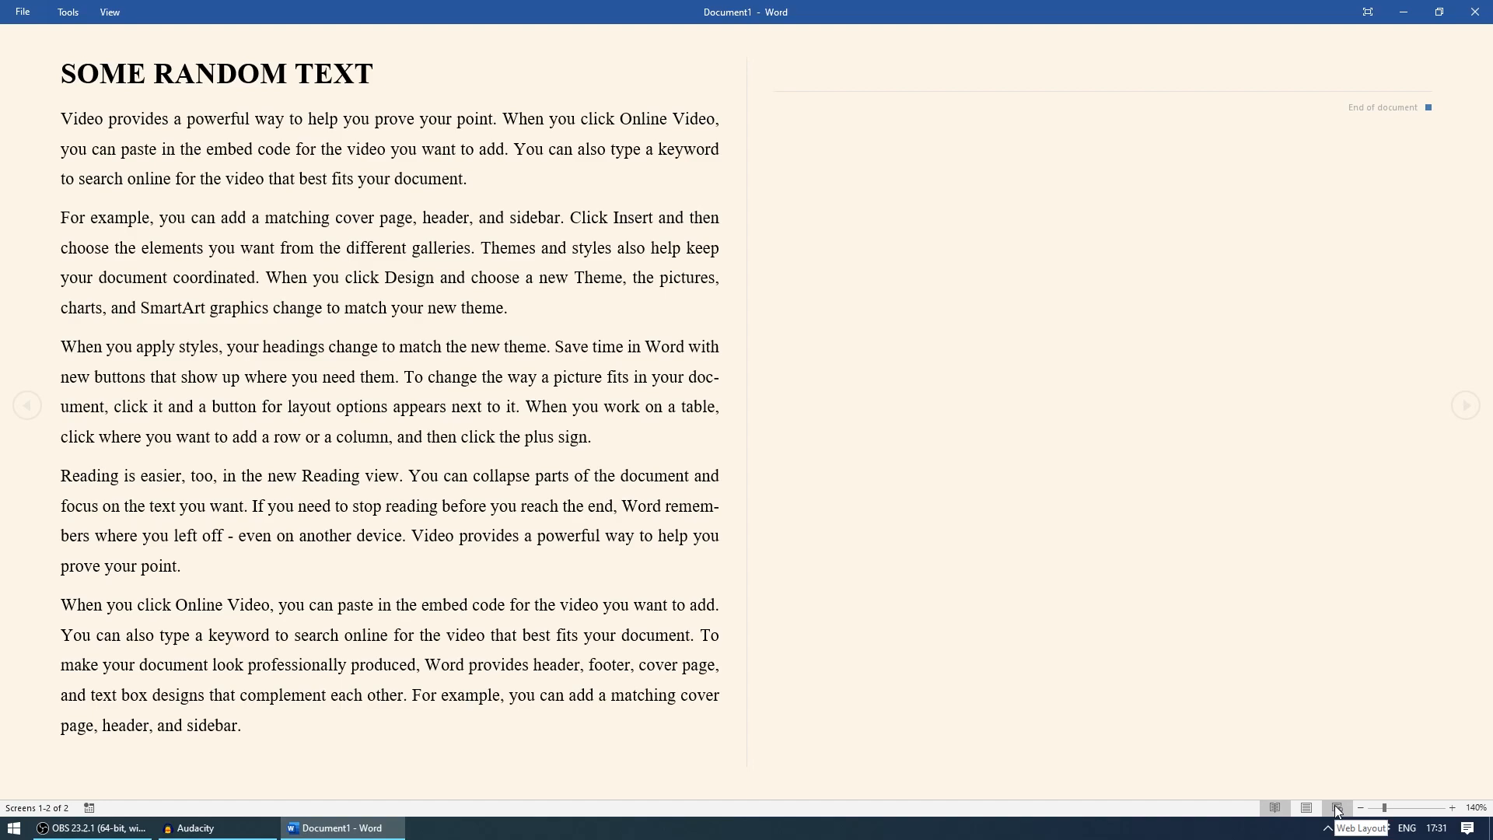
Return to Print Layout and try ordinary selections of the first paragraph and a few words.
click(1337, 807)
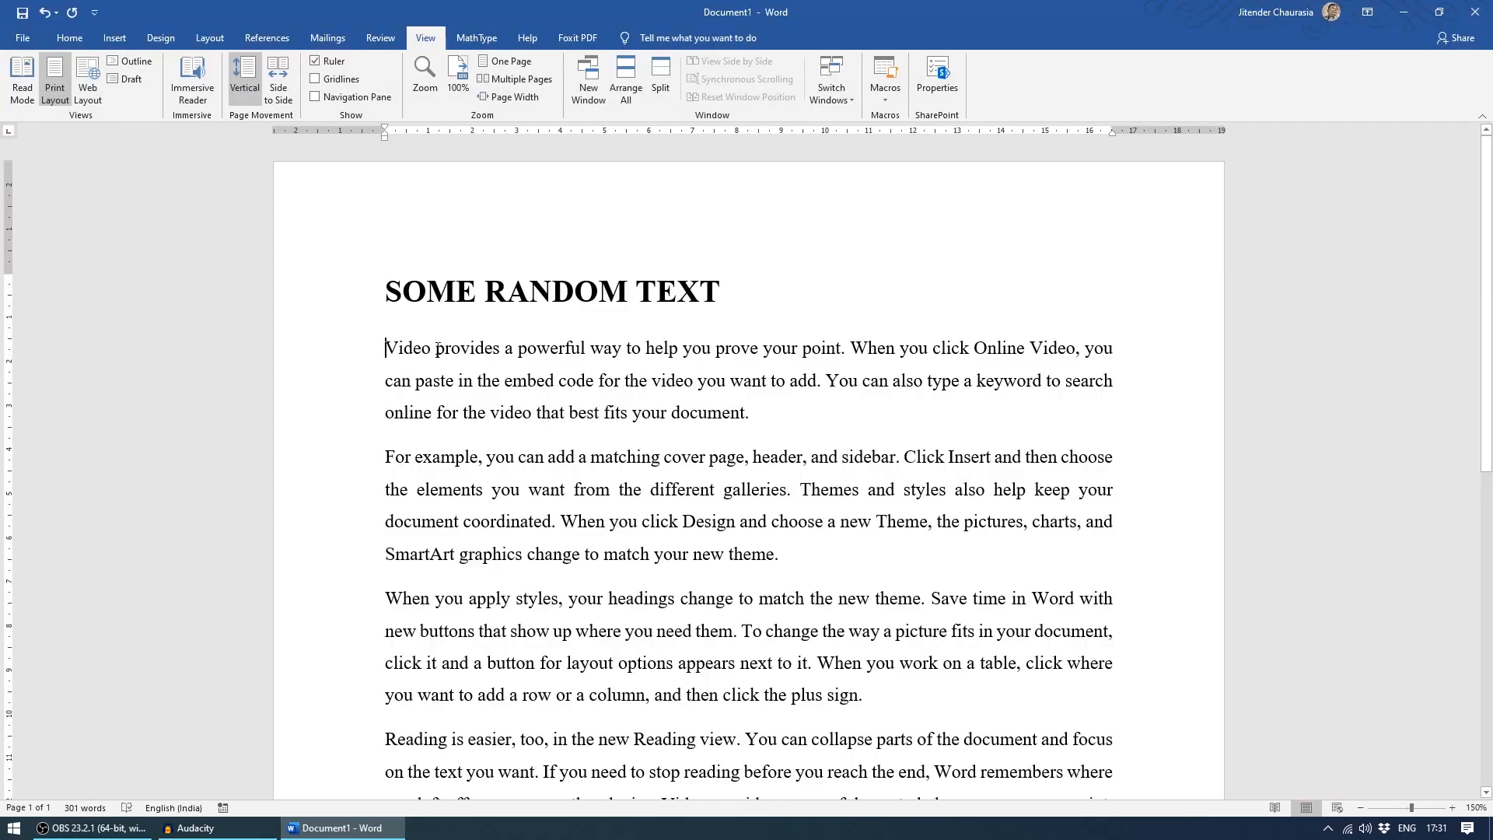
drag(384, 346, 750, 412)
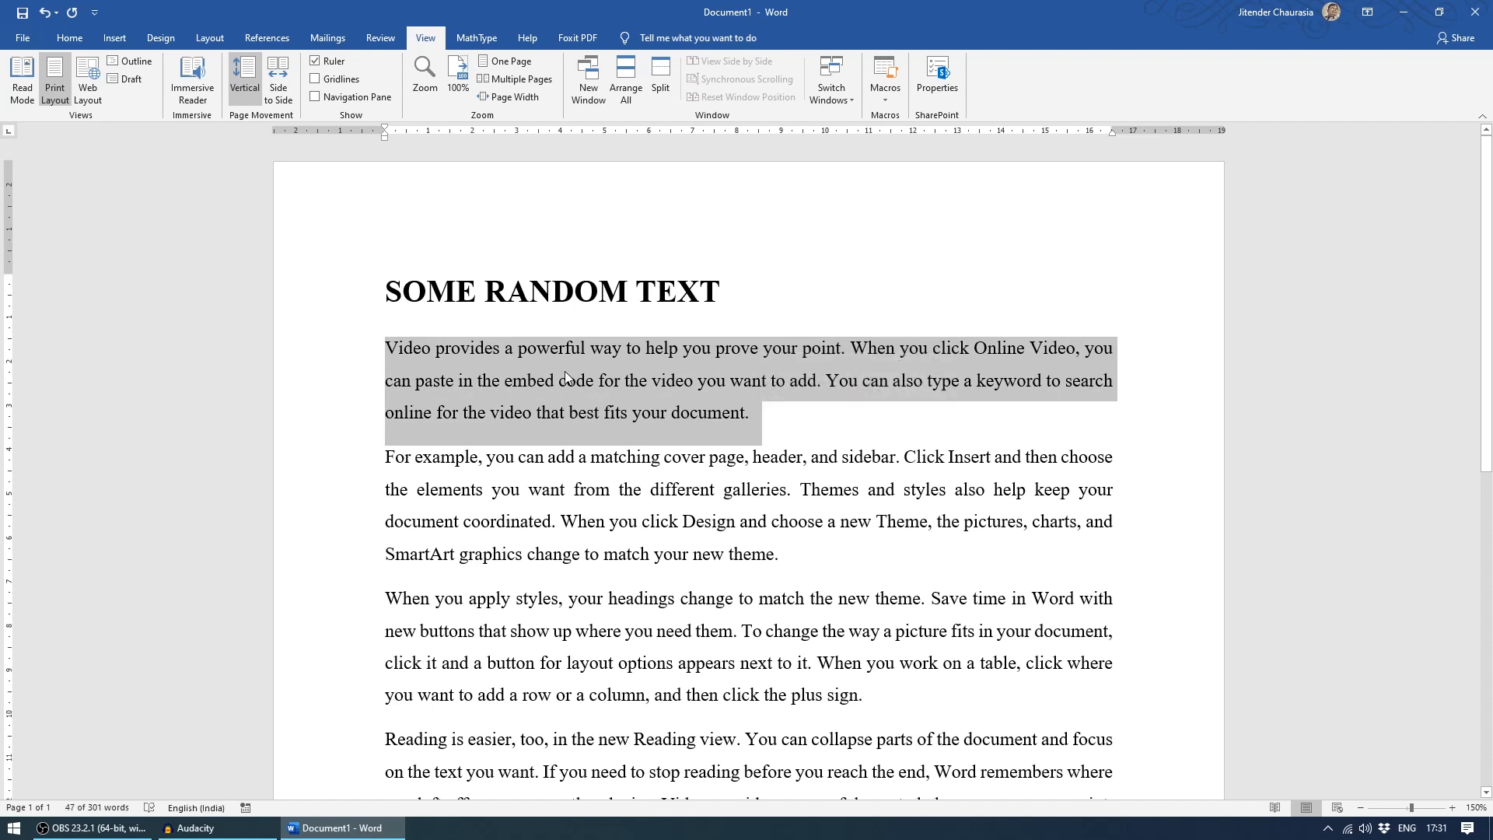
click(645, 349)
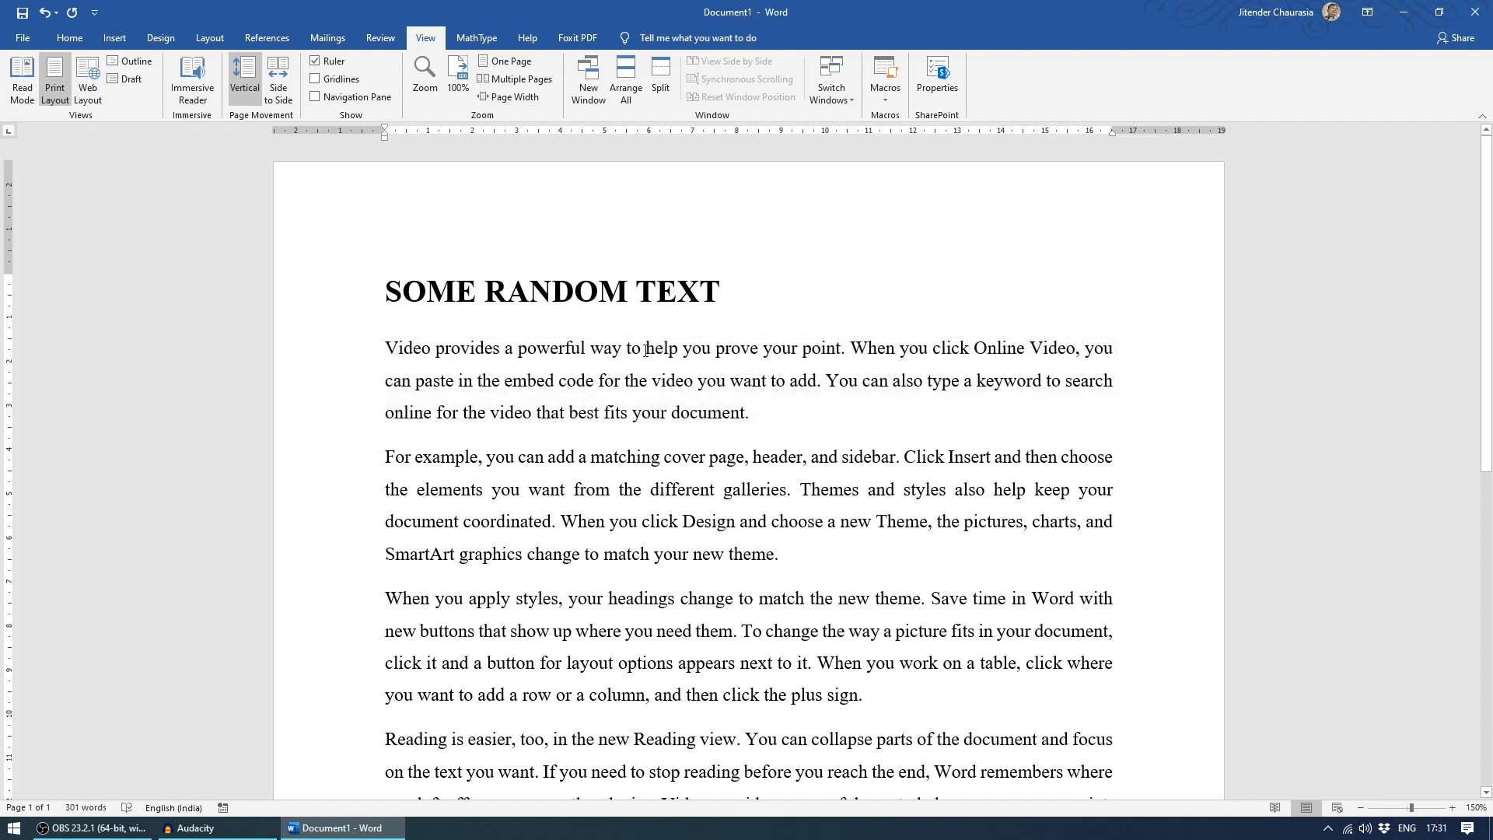
drag(643, 348, 803, 348)
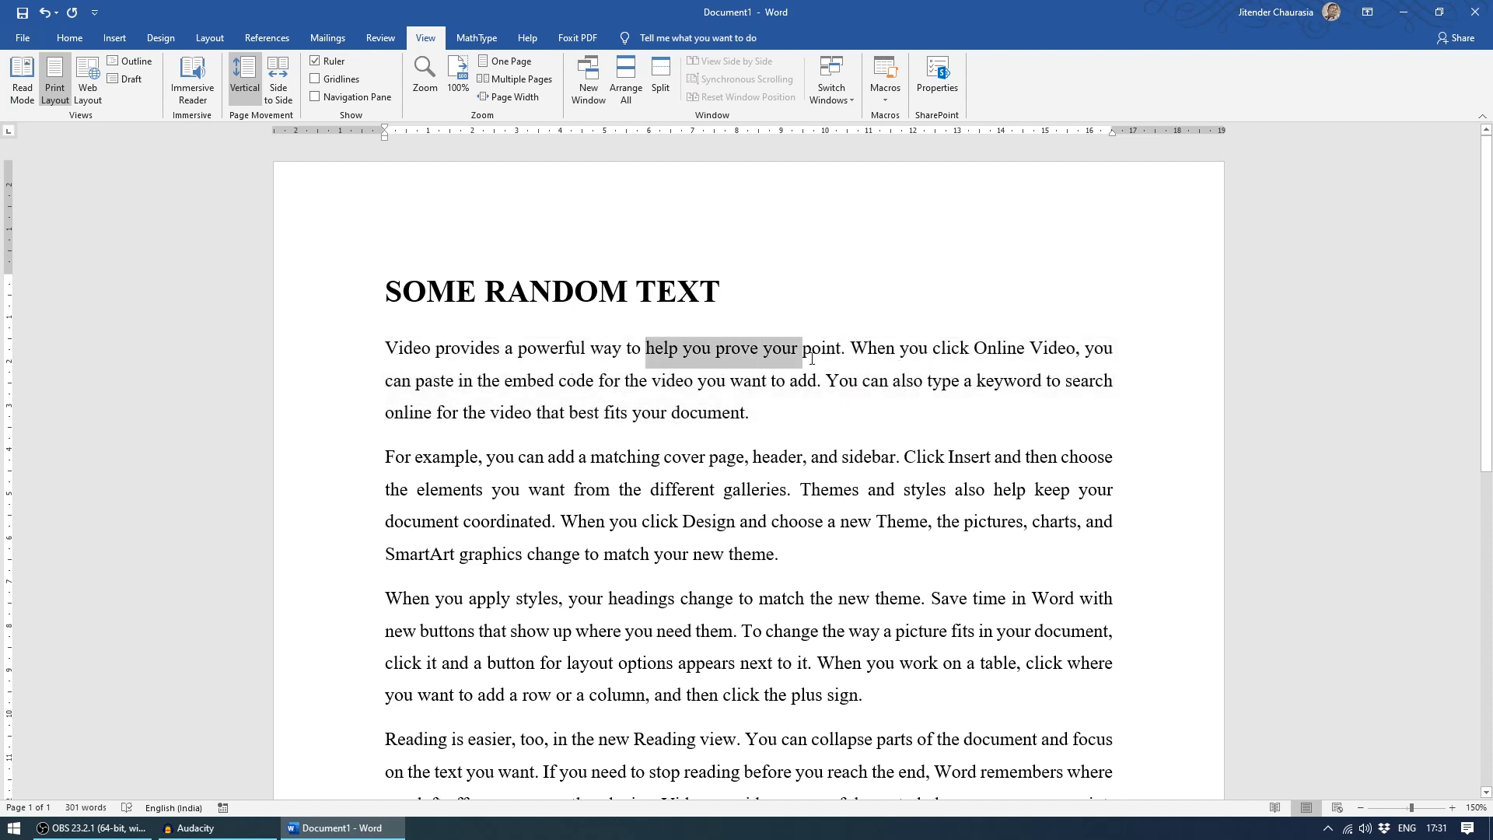
click(639, 390)
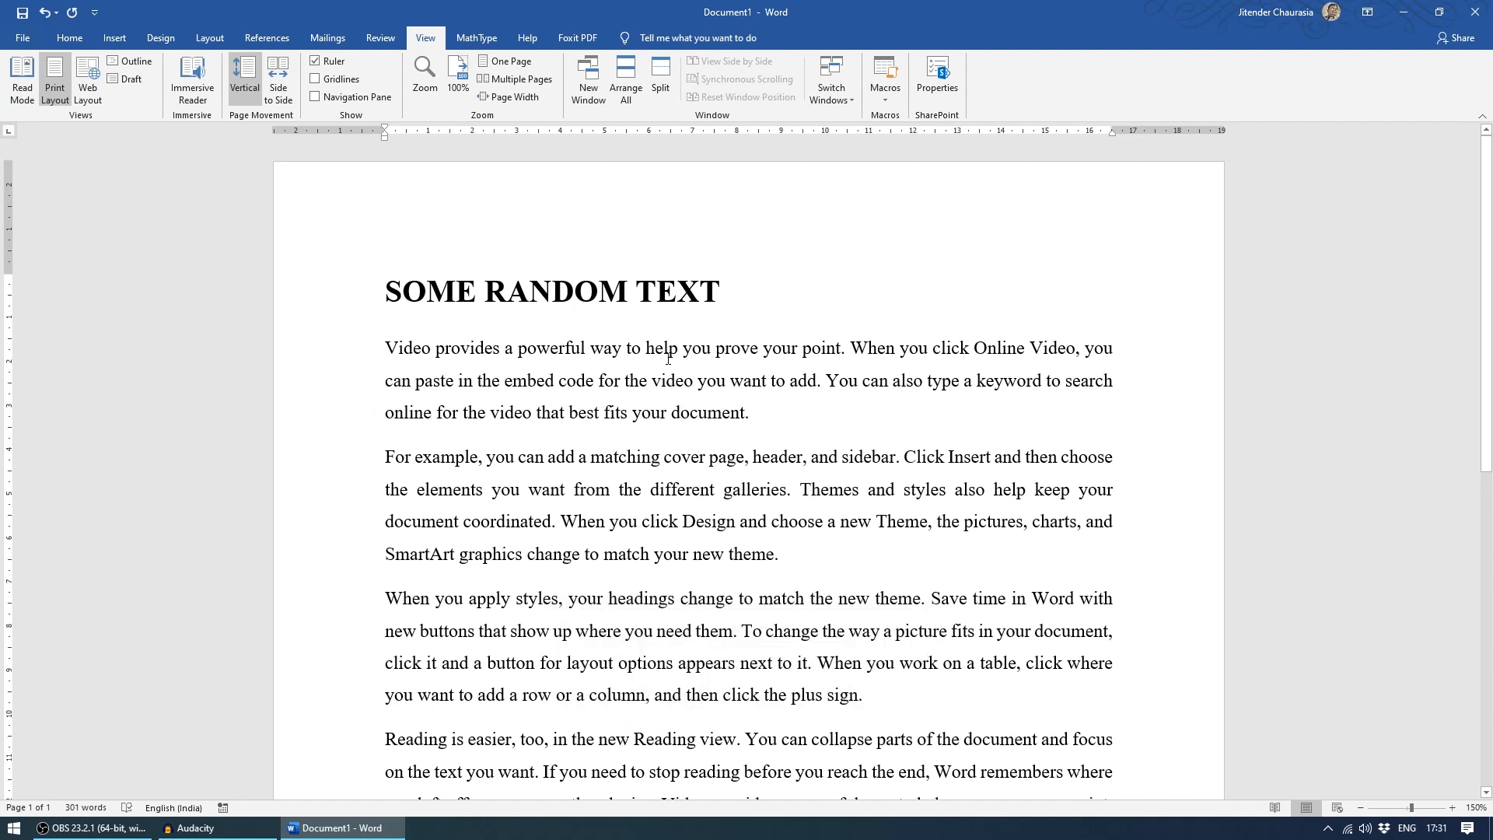
Alt-select a vertical block across the first two paragraphs and colour it red.
drag(667, 347, 829, 457)
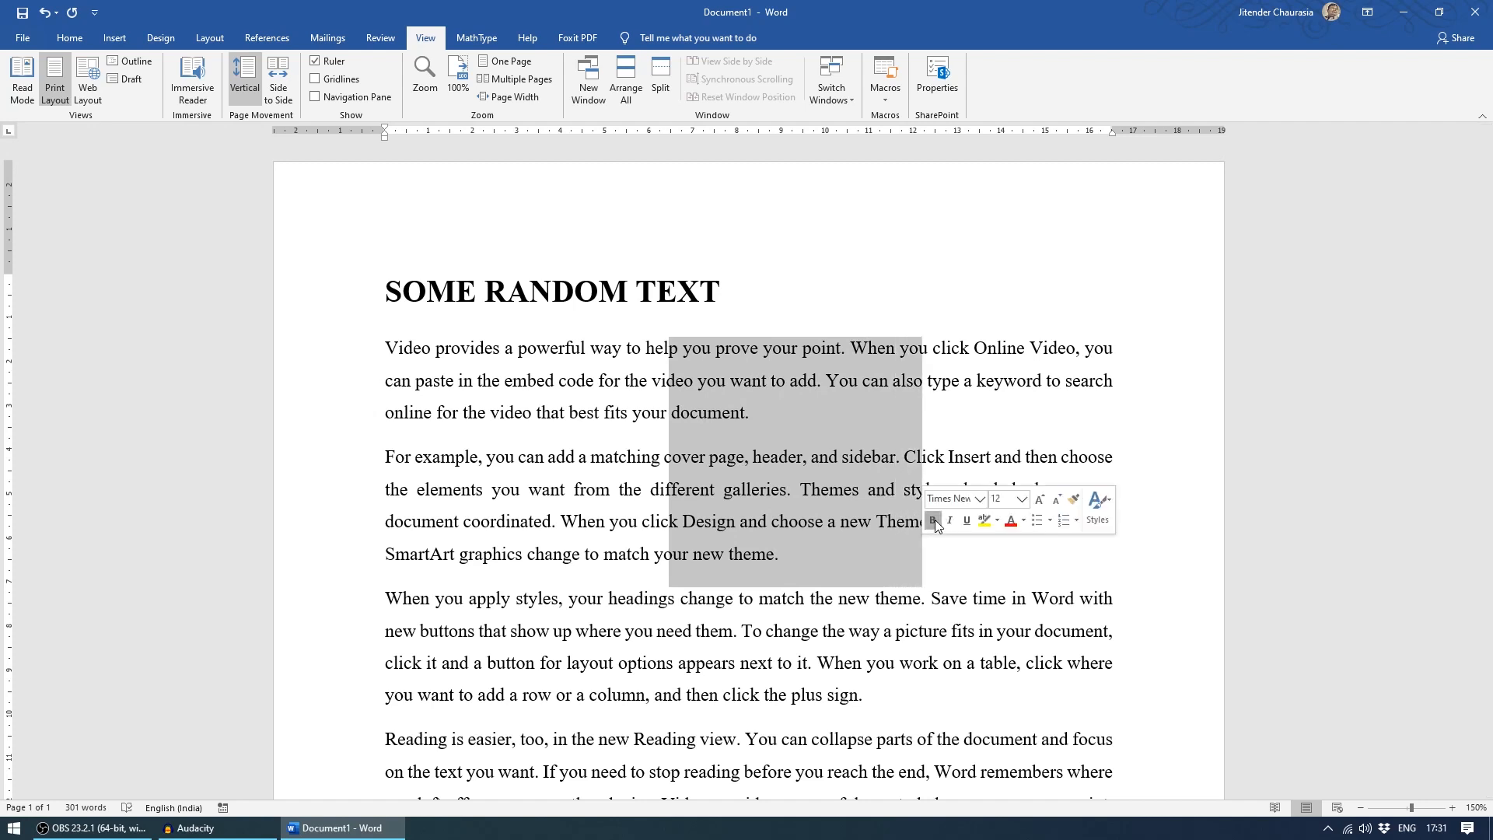
click(931, 519)
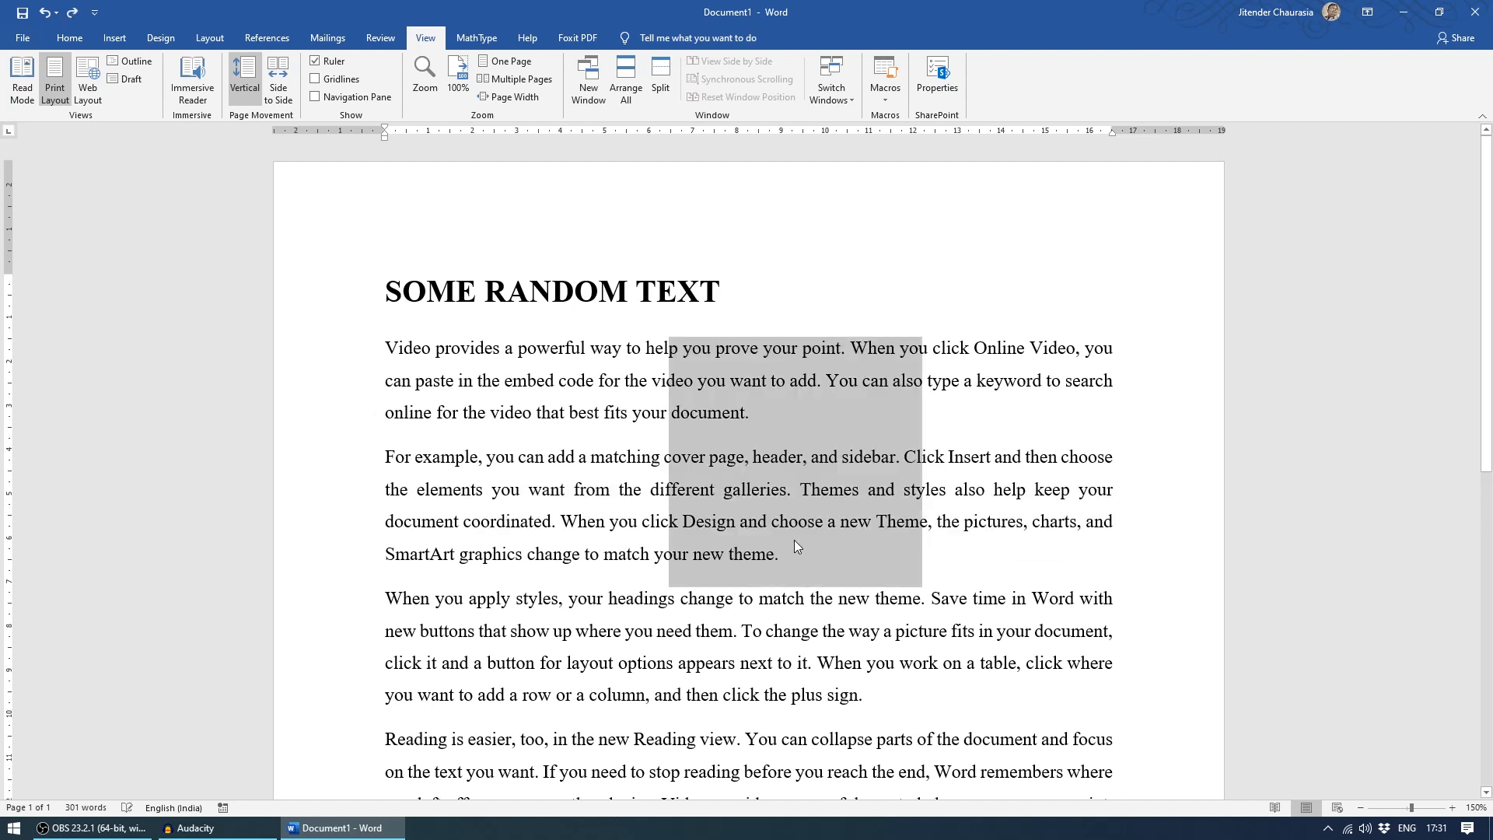
click(68, 37)
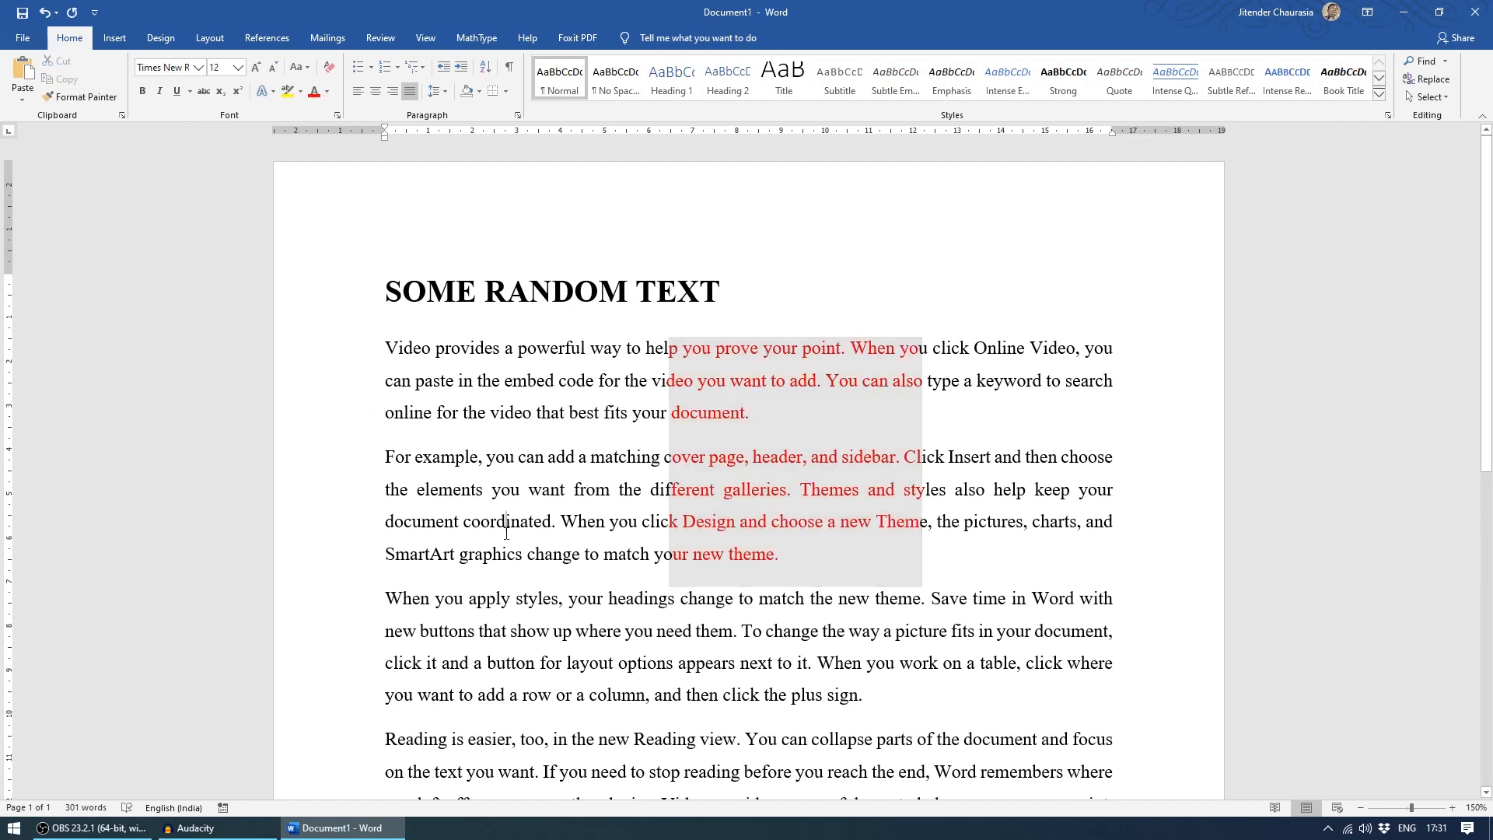
click(701, 595)
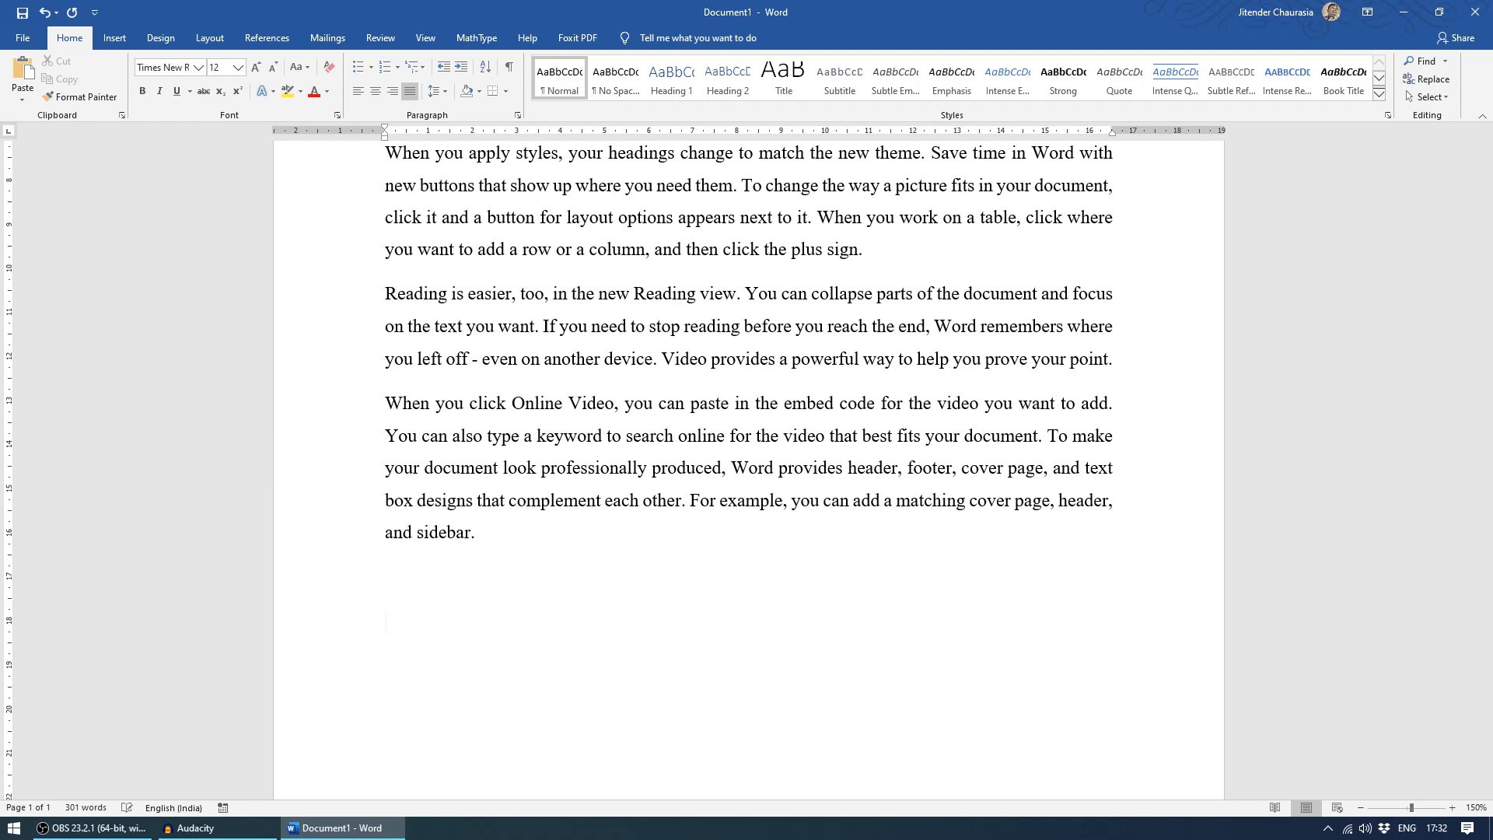
Type a row of spaced plus signs below the last paragraph, undoing the first auto-conversion.
click(384, 620)
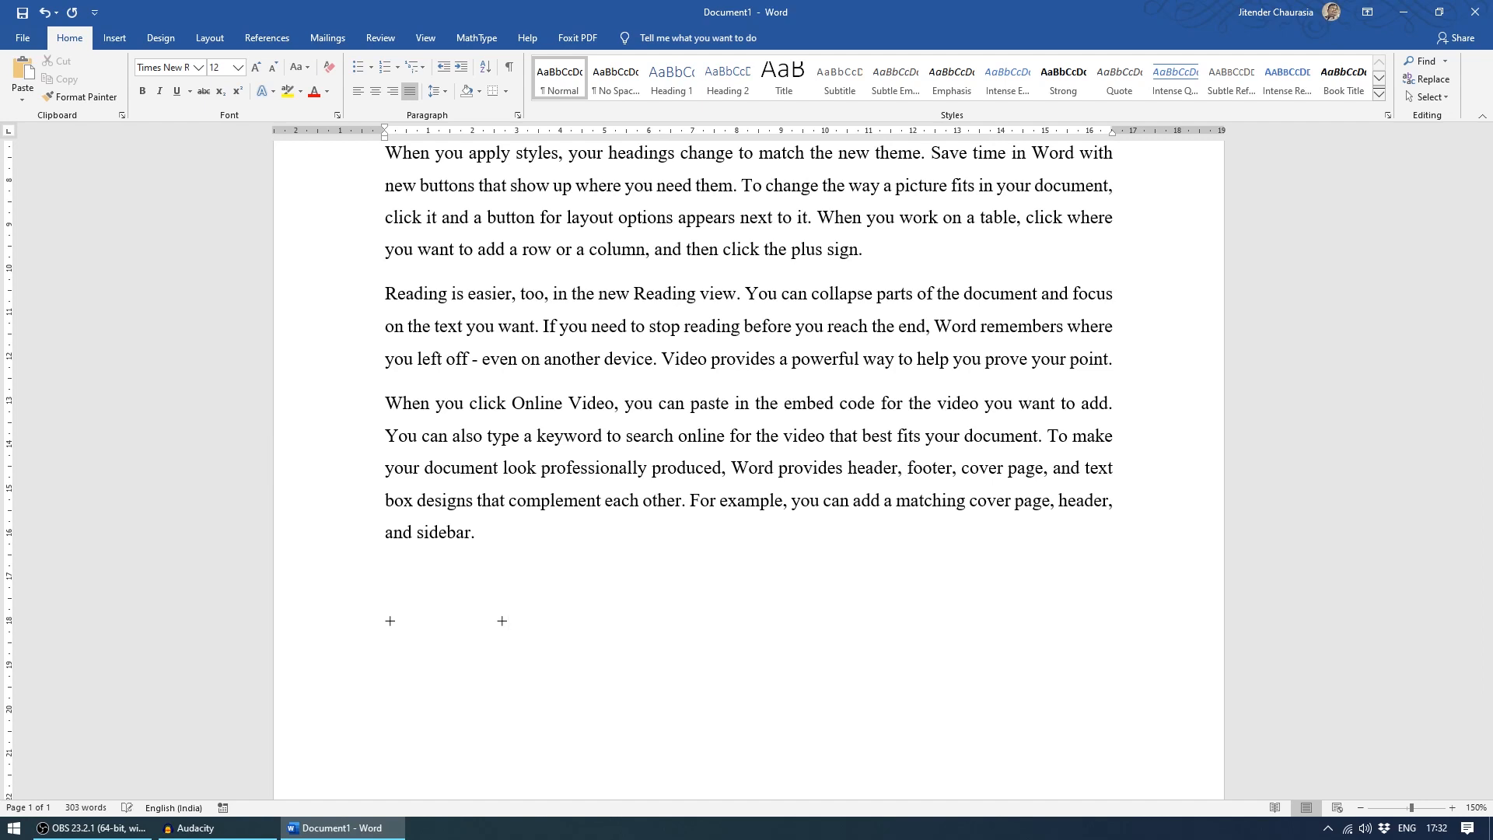
click(832, 620)
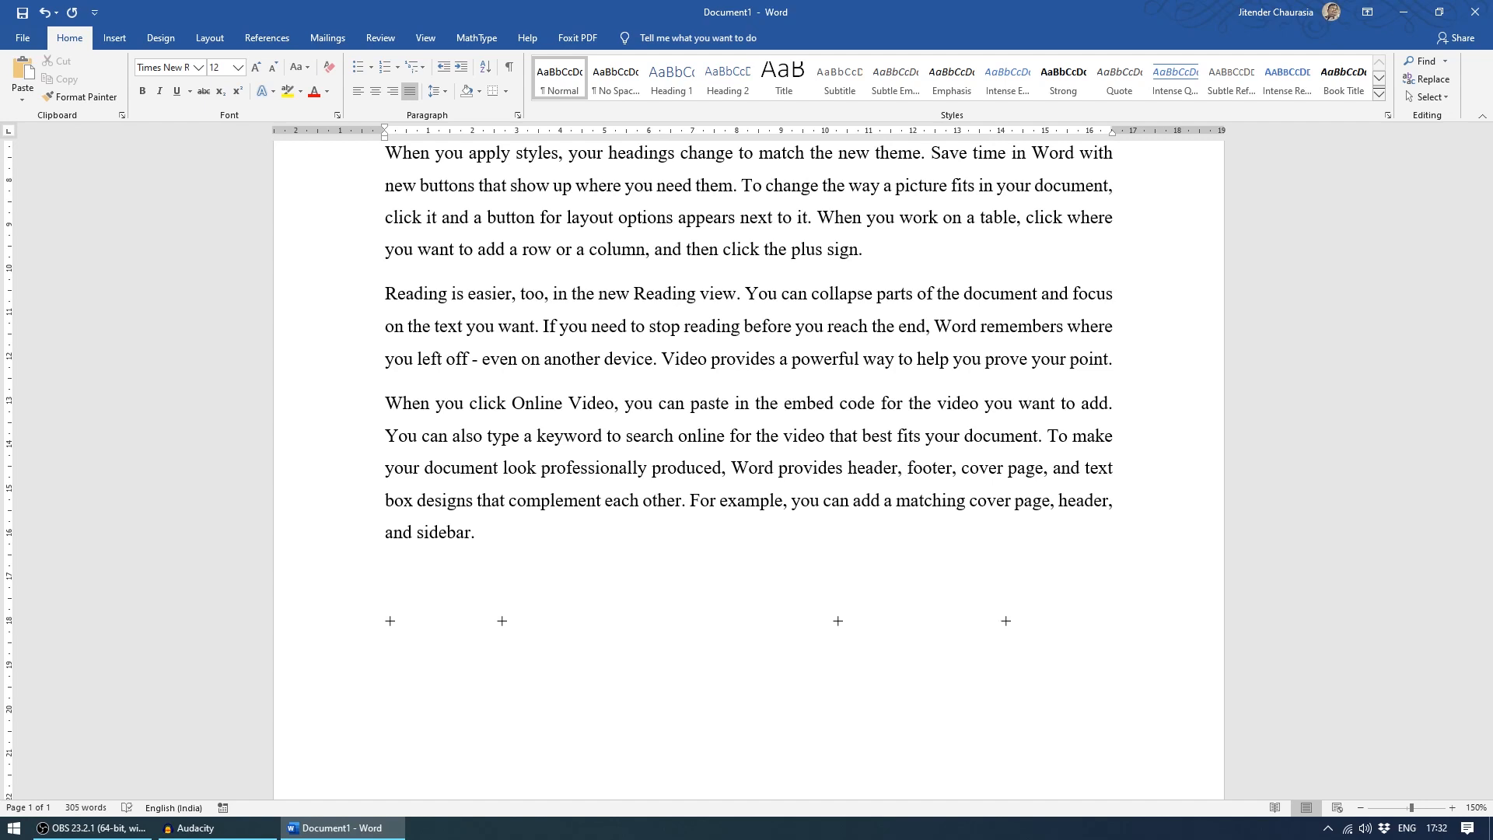
click(1006, 620)
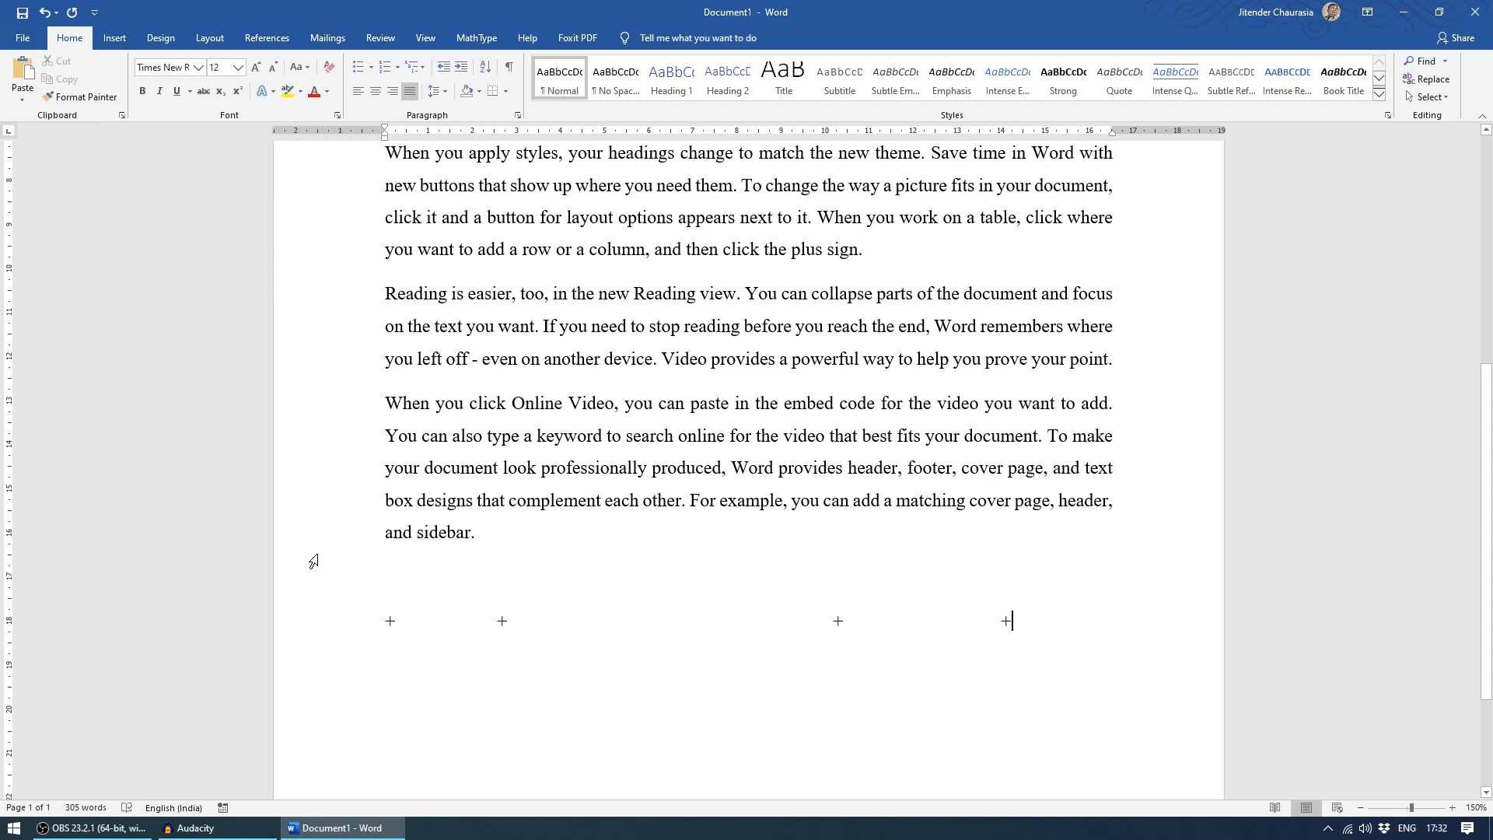
mouse_move(532, 630)
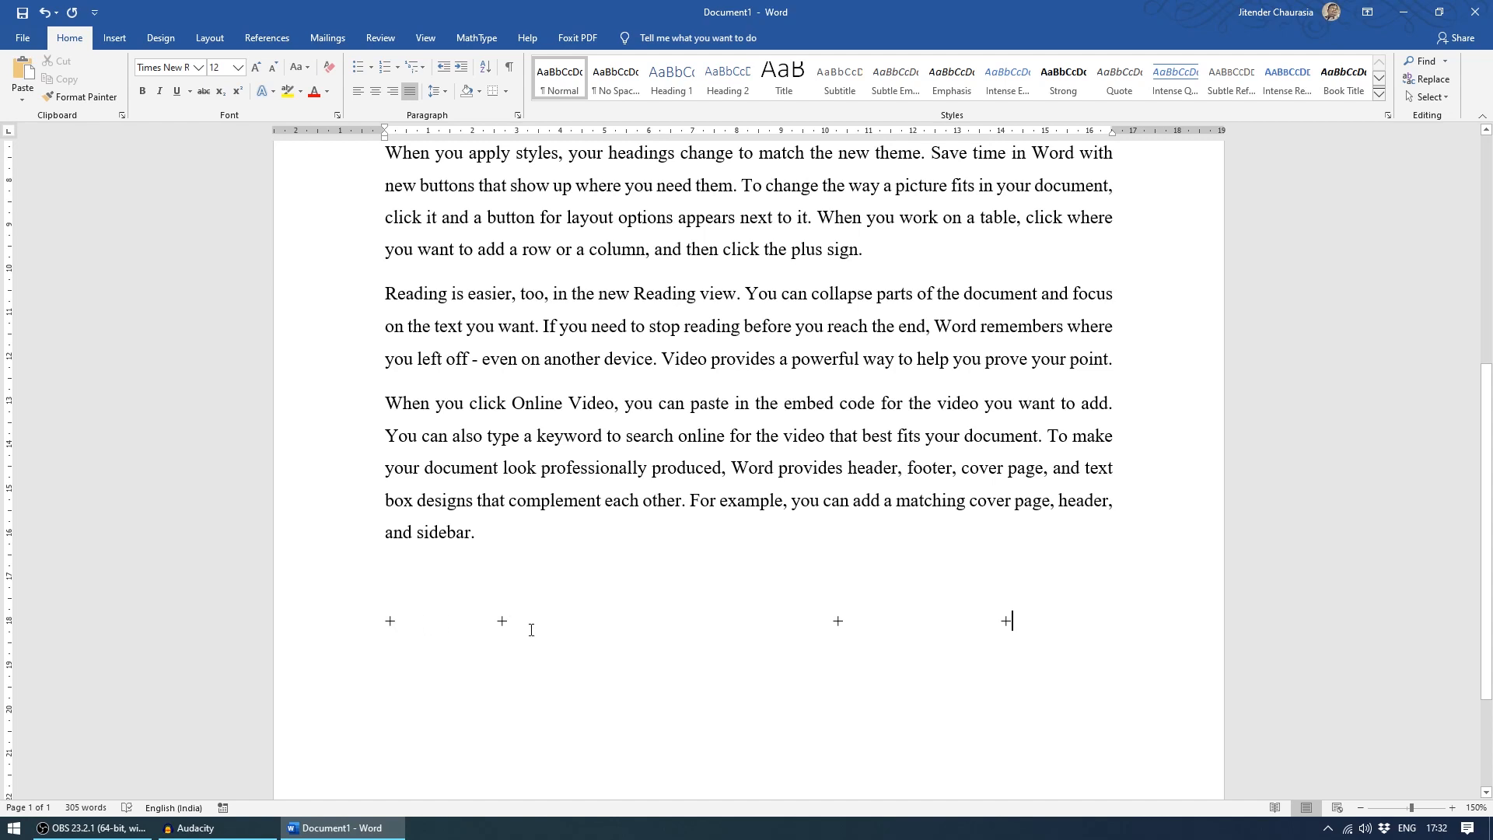
mouse_move(905, 625)
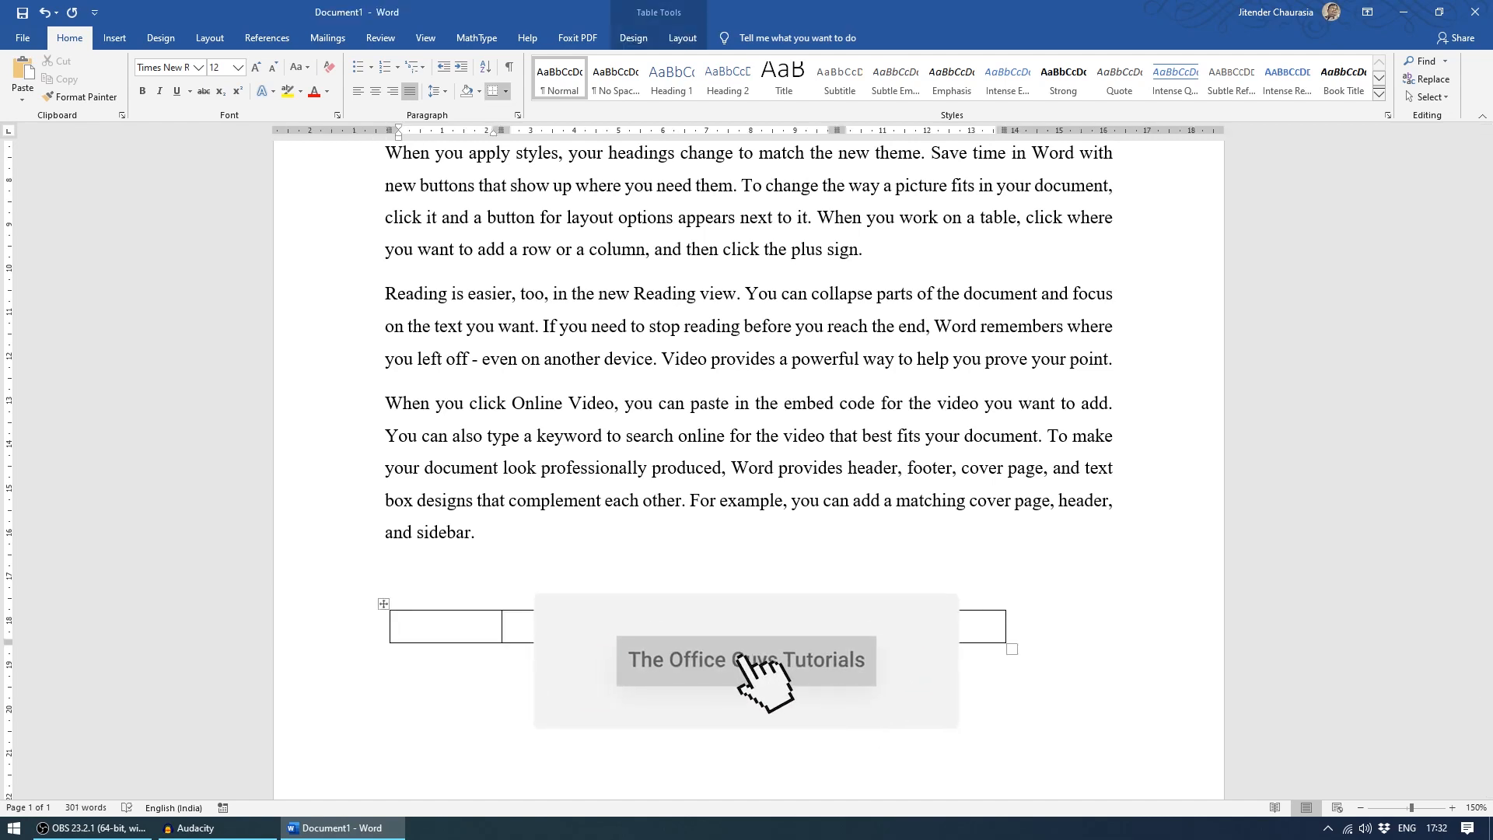
click(445, 625)
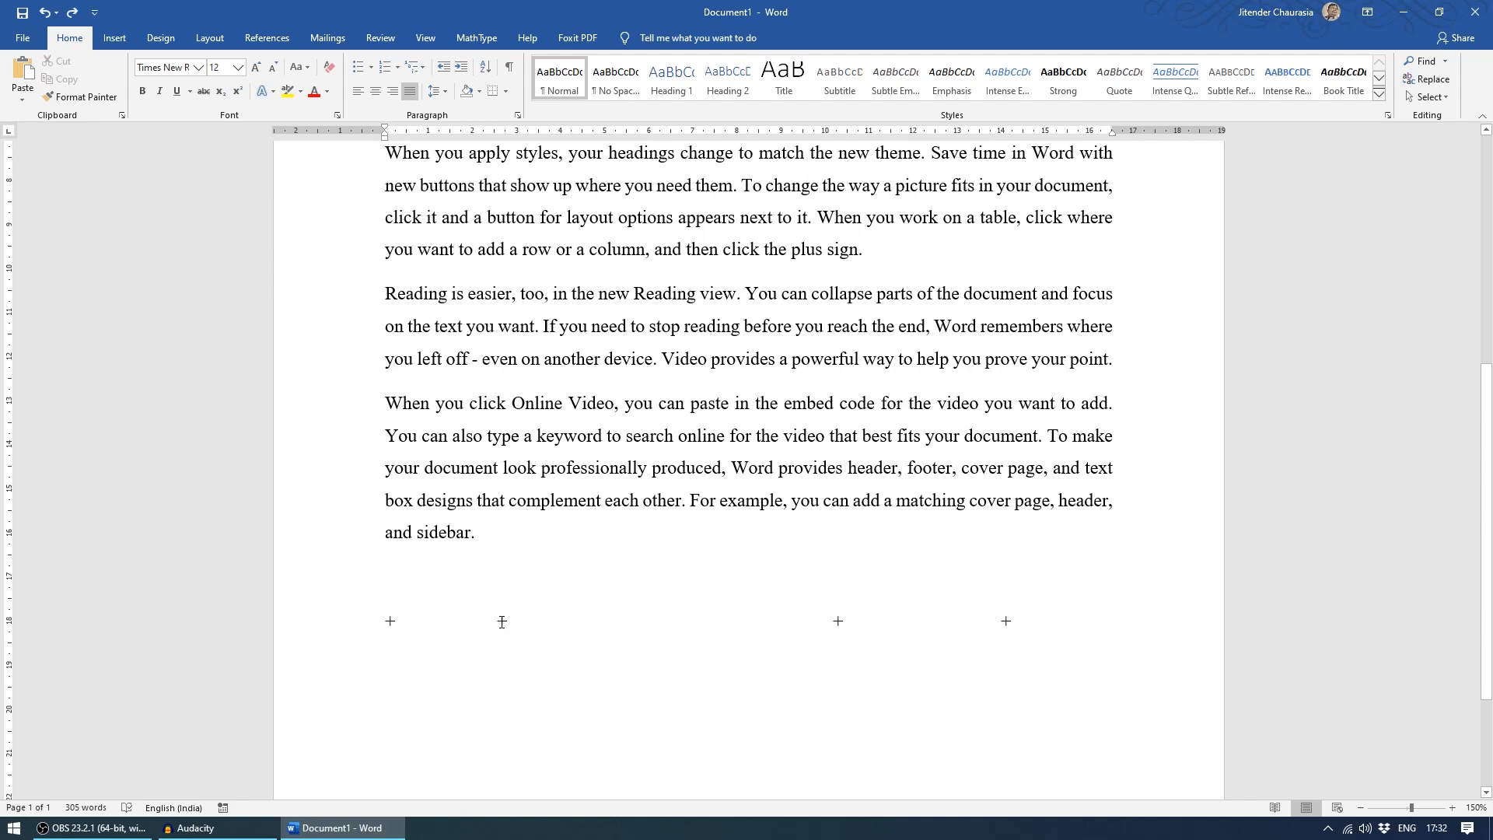
mouse_move(787, 630)
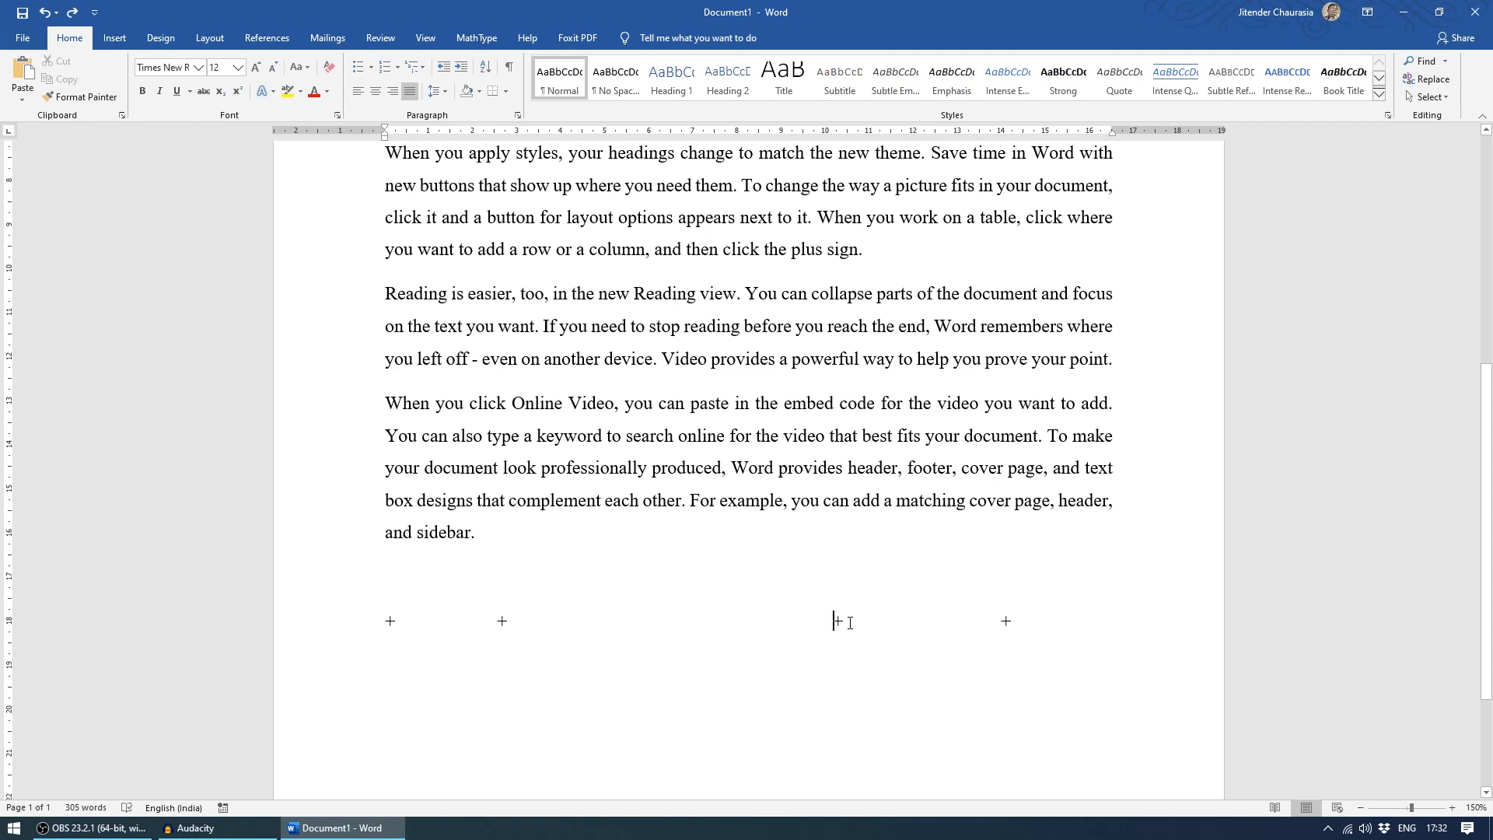
mouse_move(1086, 645)
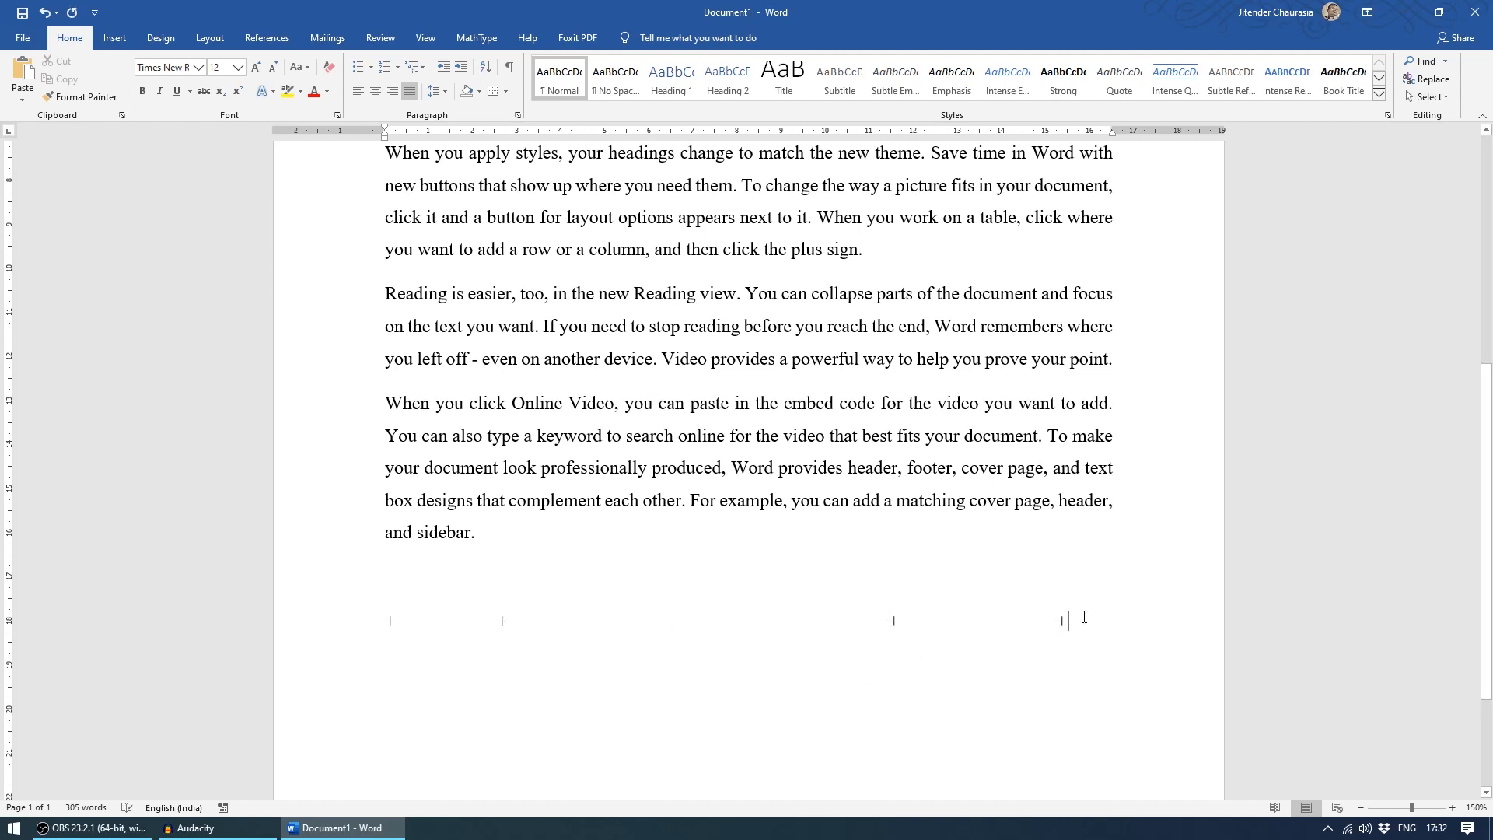
Let AutoFormat make the three-column table and add rows to reach six.
click(1059, 620)
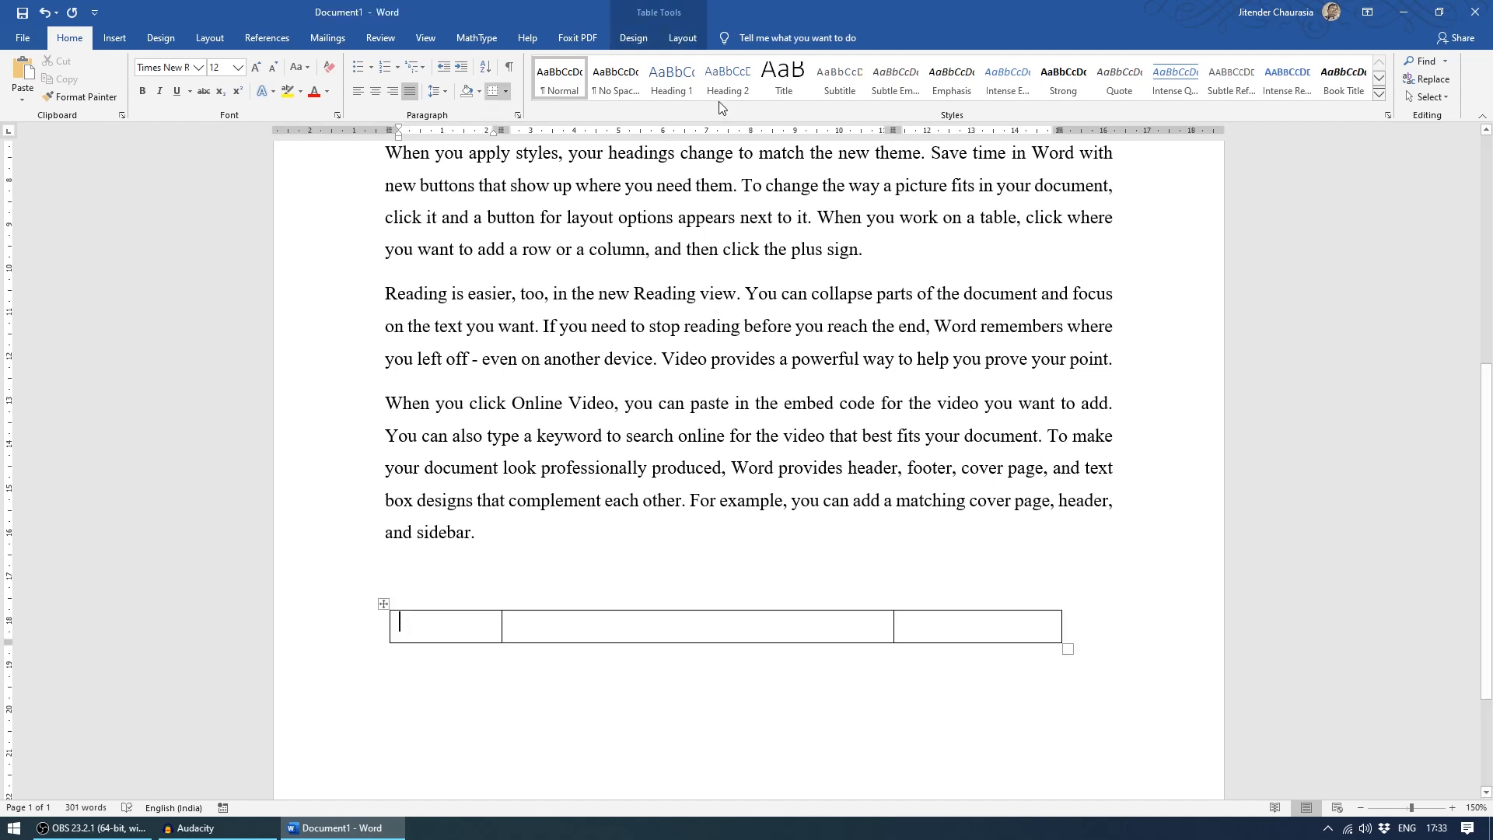
click(681, 38)
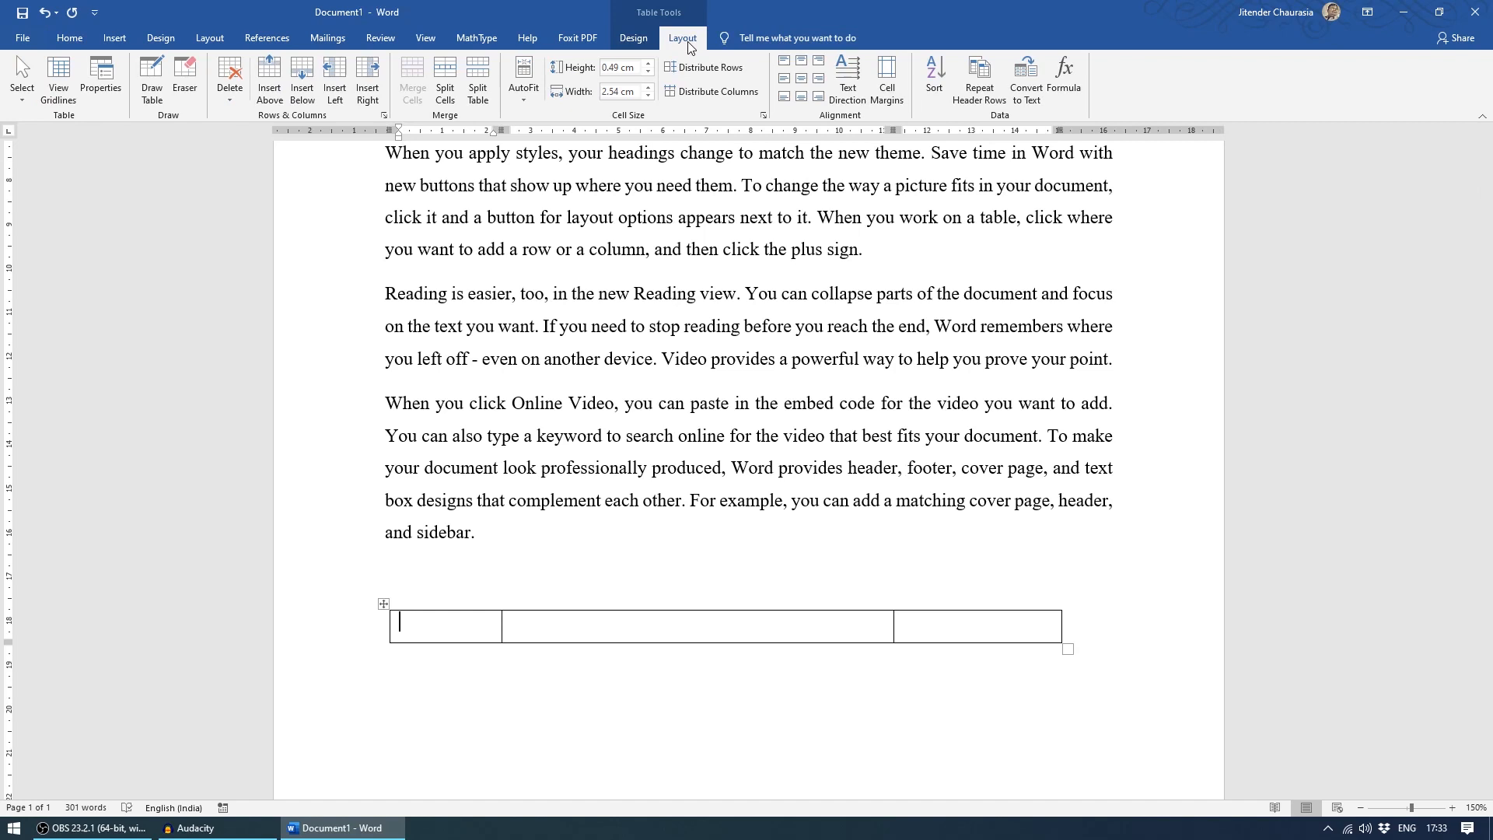
click(300, 84)
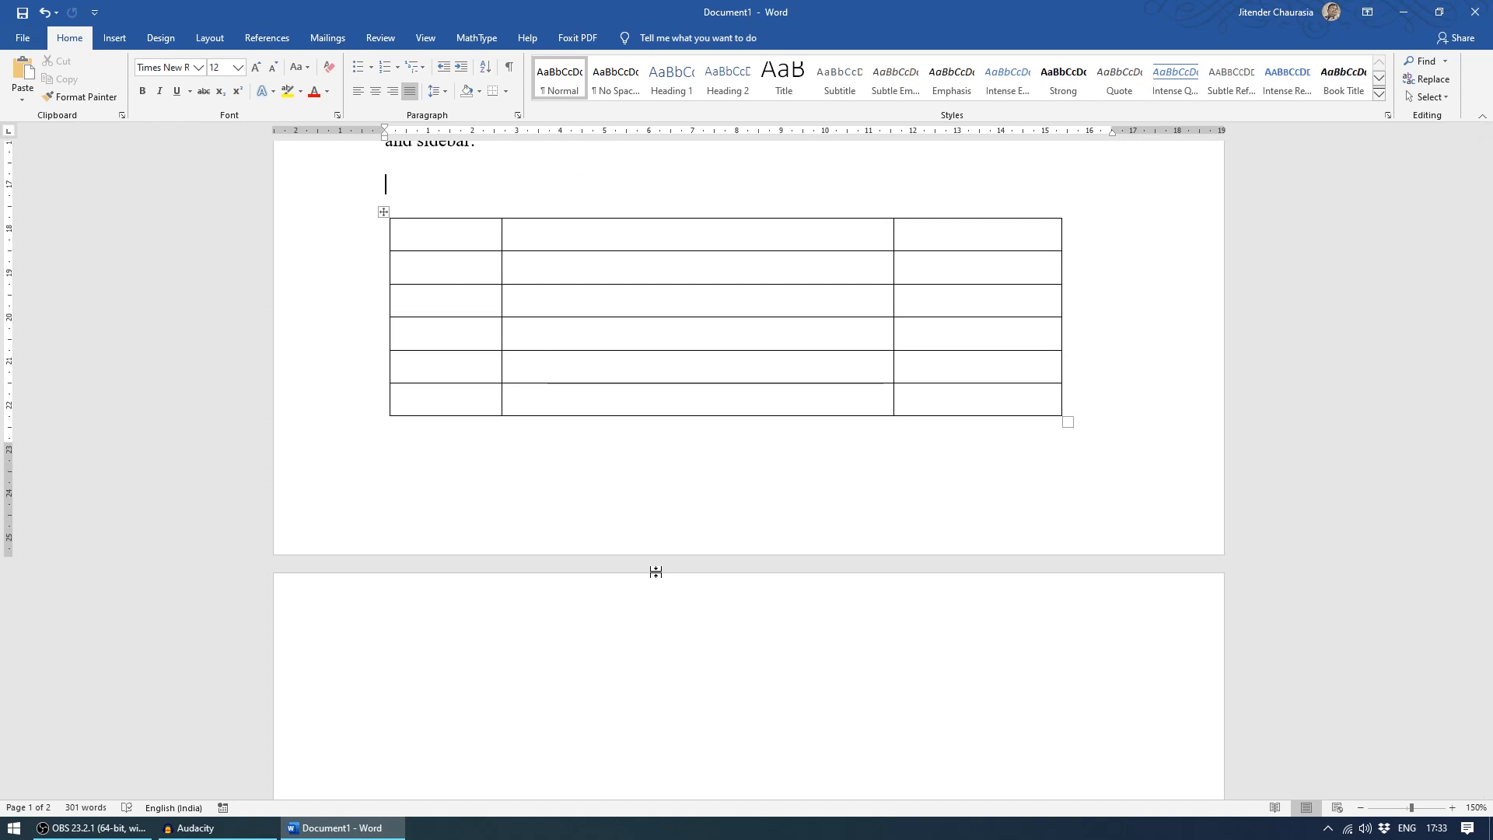
Add 'Temperature 50' after 'new theme.', try superscripting the 0, then remove it.
scroll(down, 3)
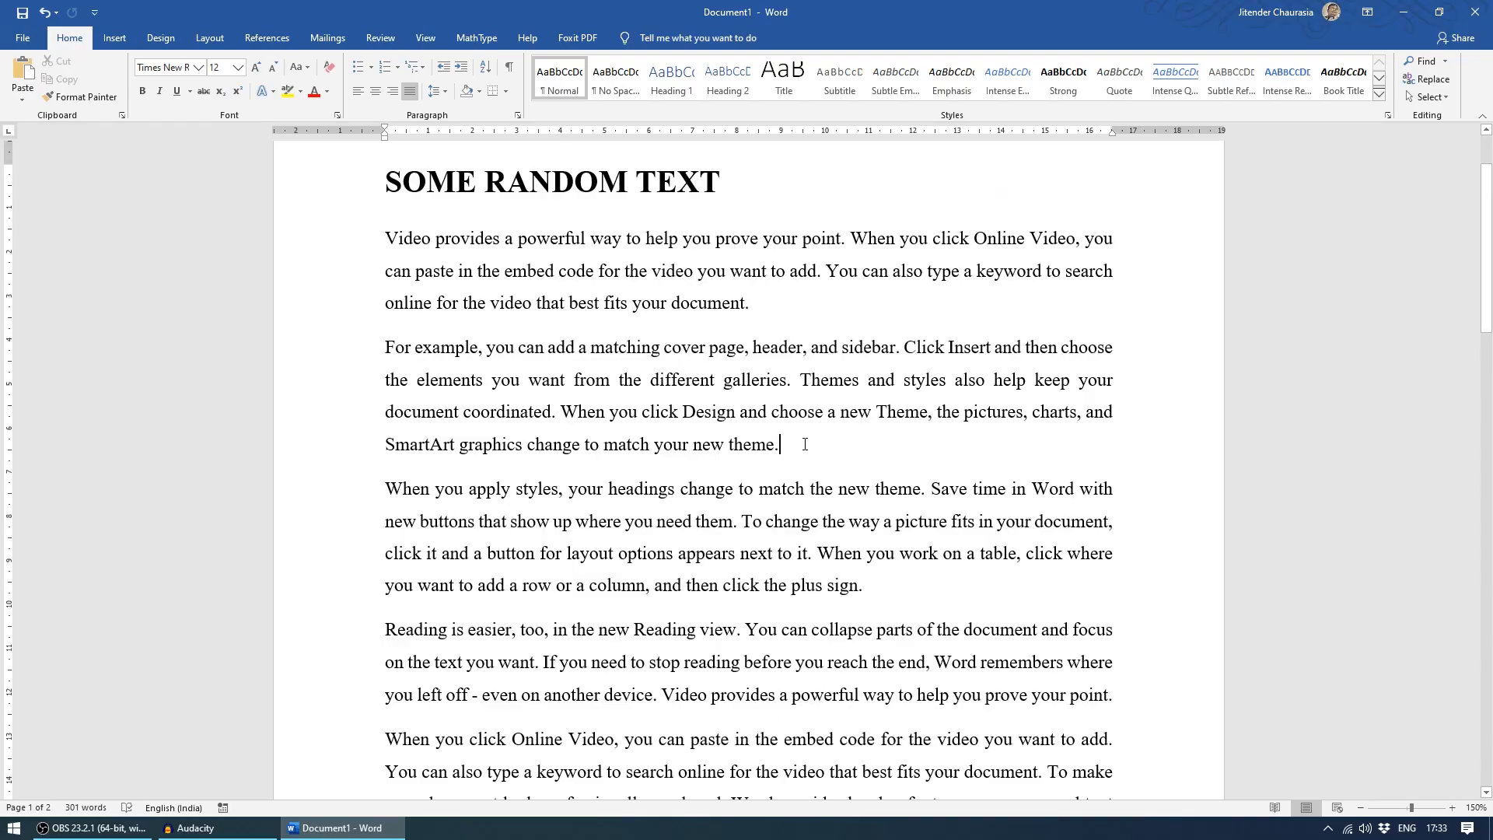
text(Temp)
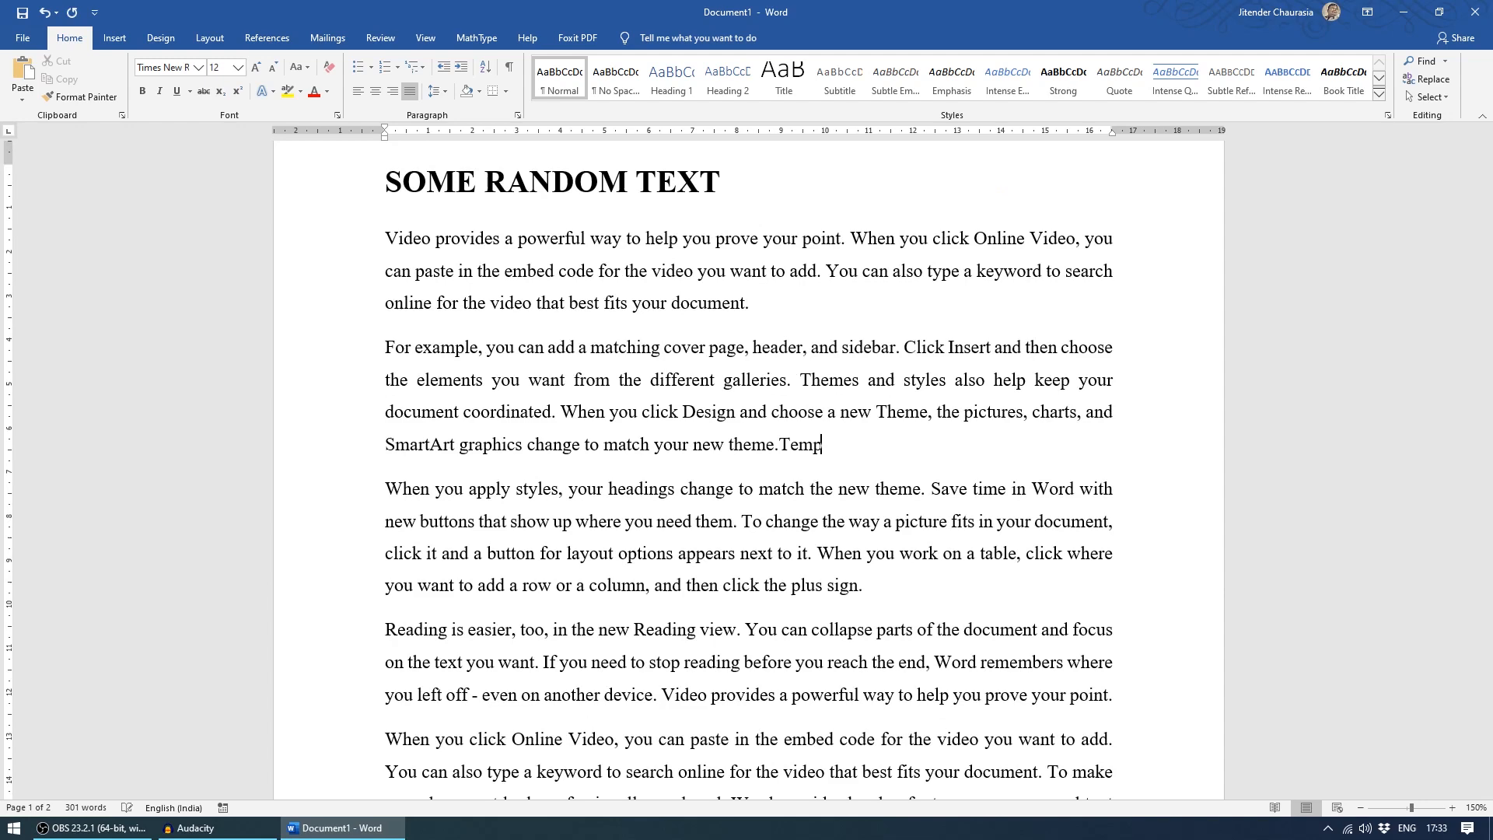
text(erature)
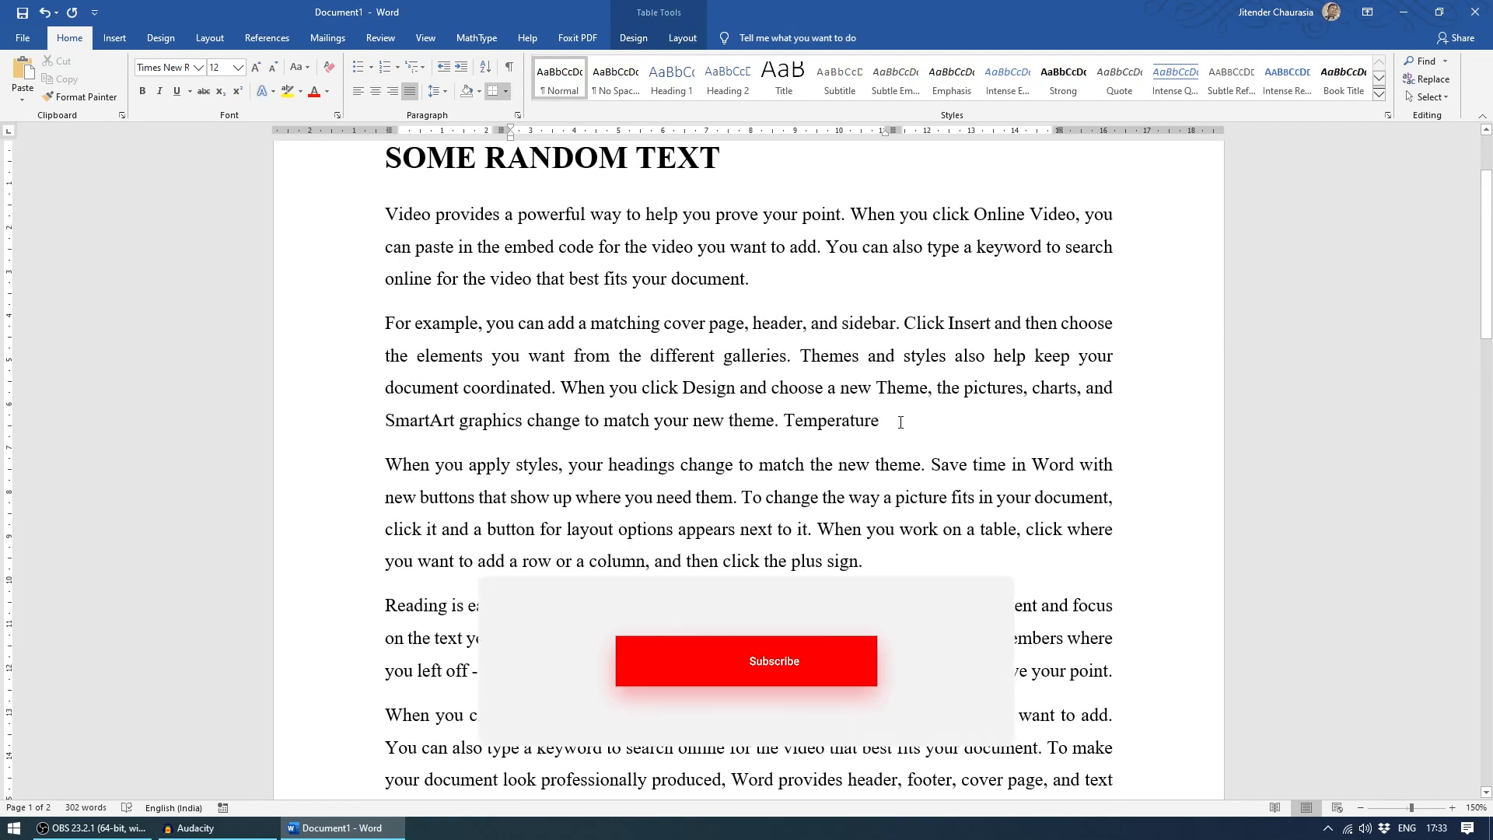
text(5)
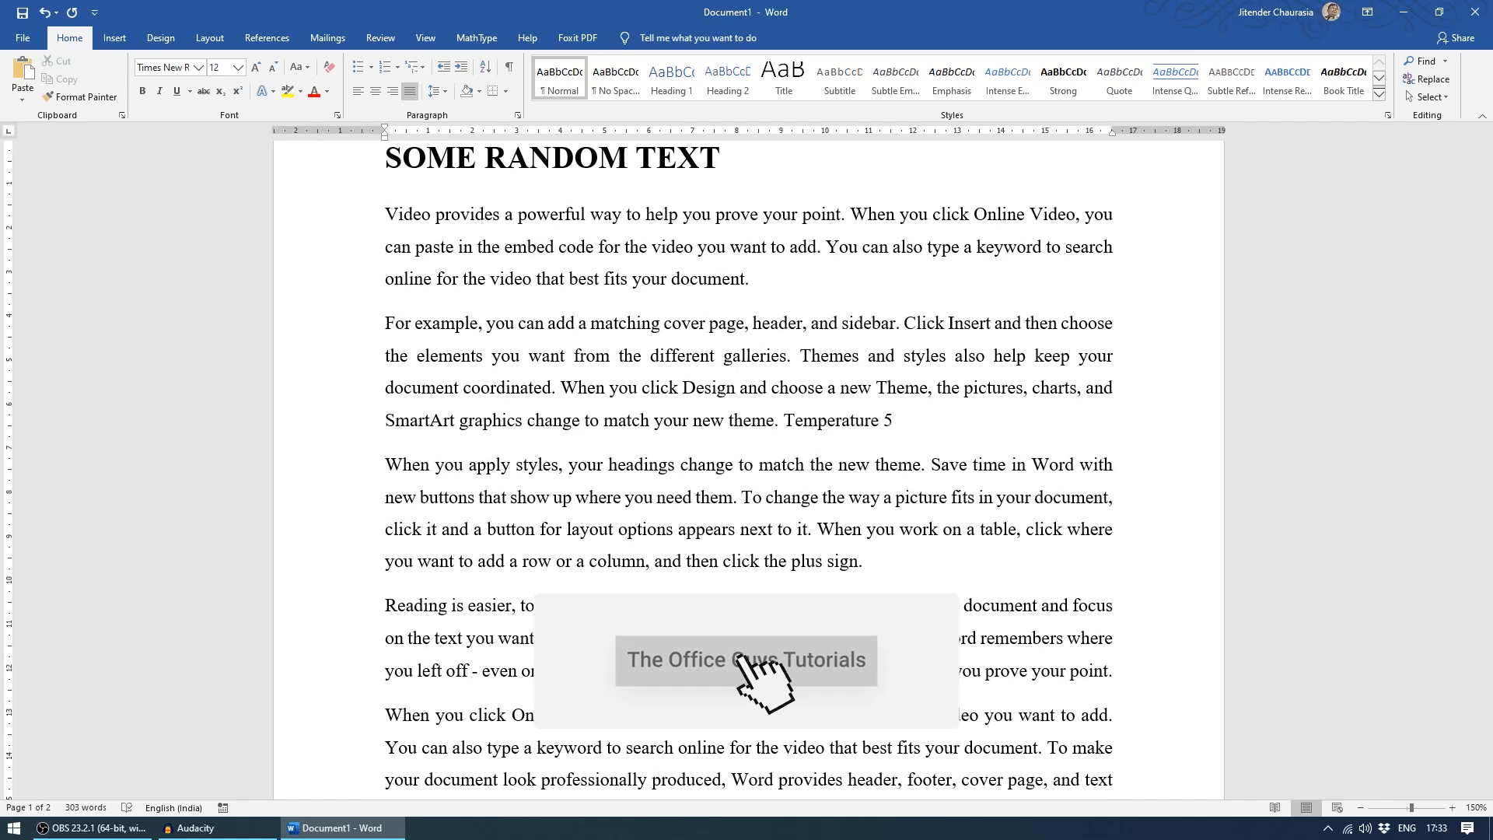
text(0)
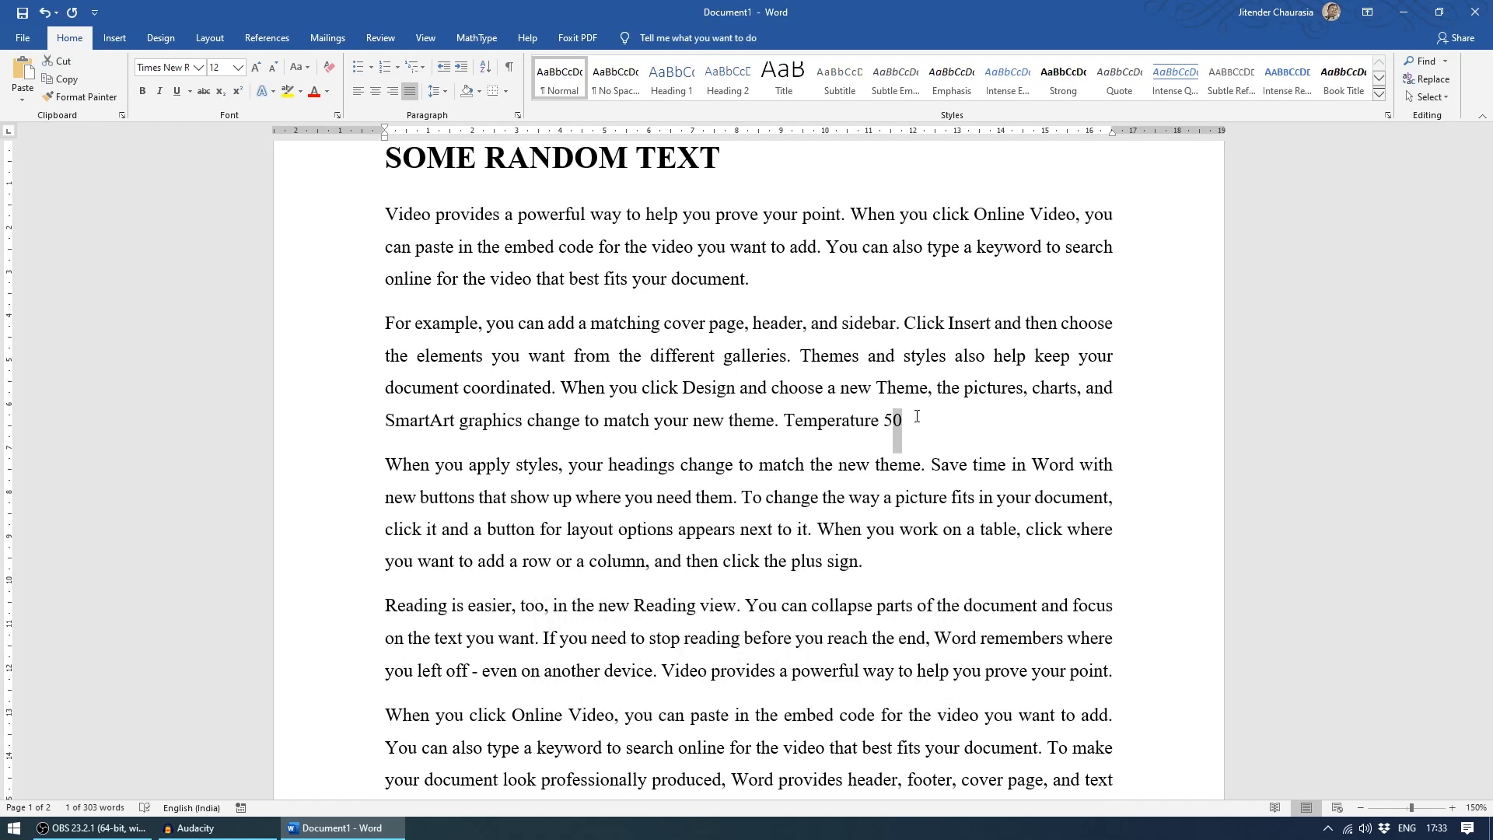
click(236, 92)
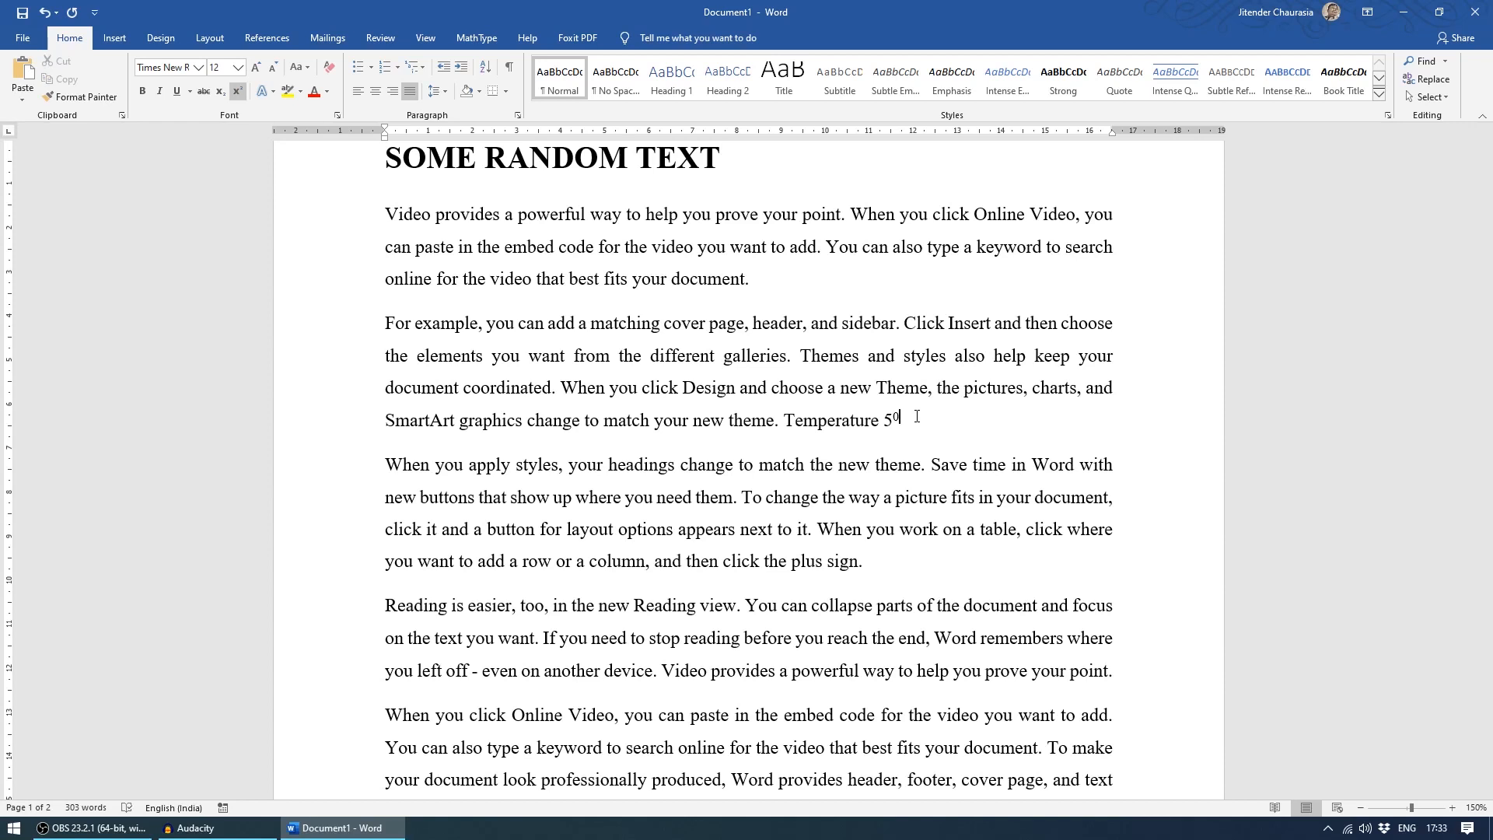
key(backspace)
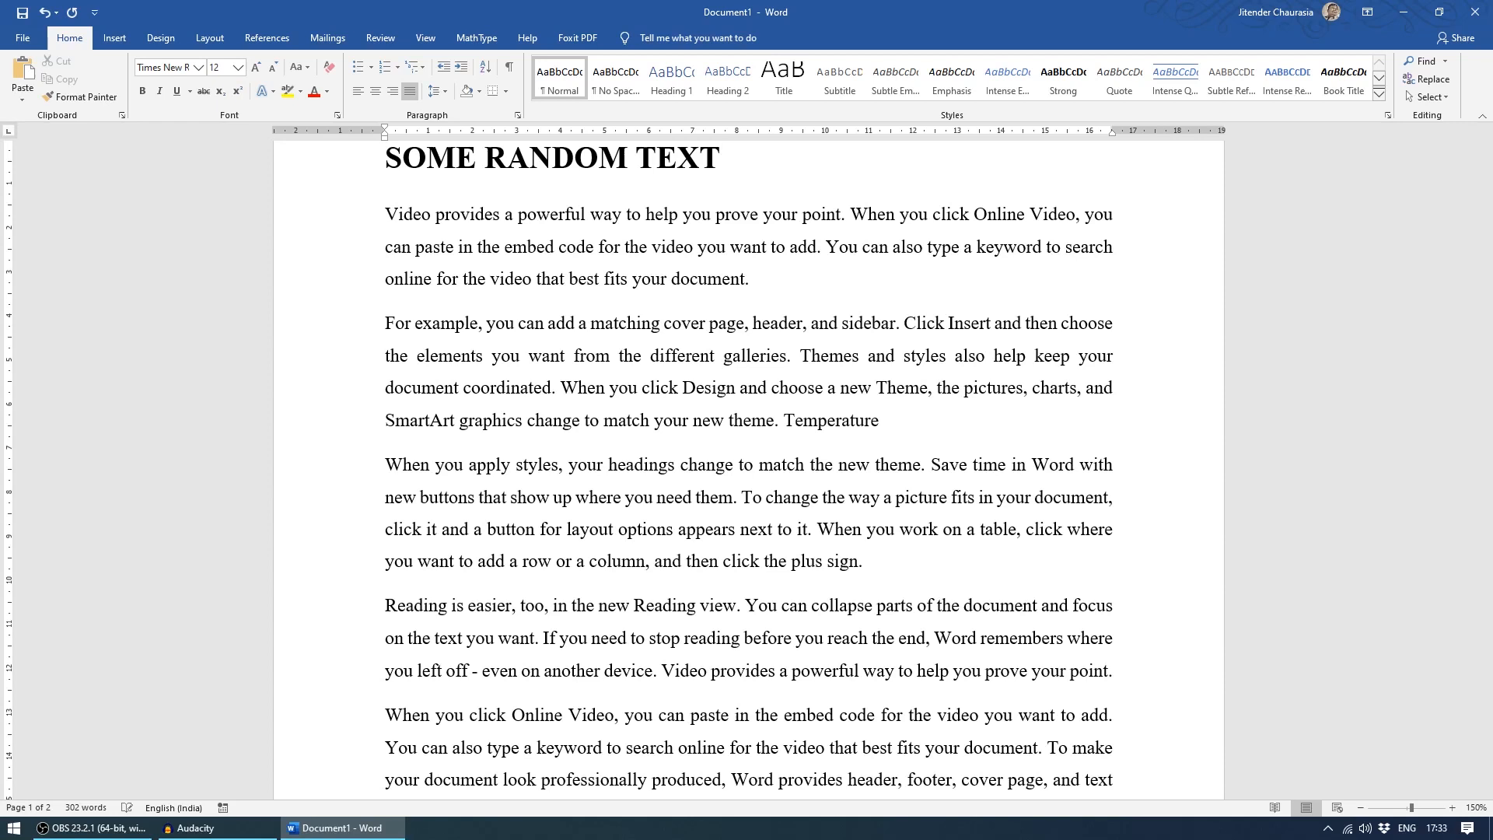
Finish as 'Temperature 5°' followed by the © ² ³ symbols via Alt codes.
text(5)
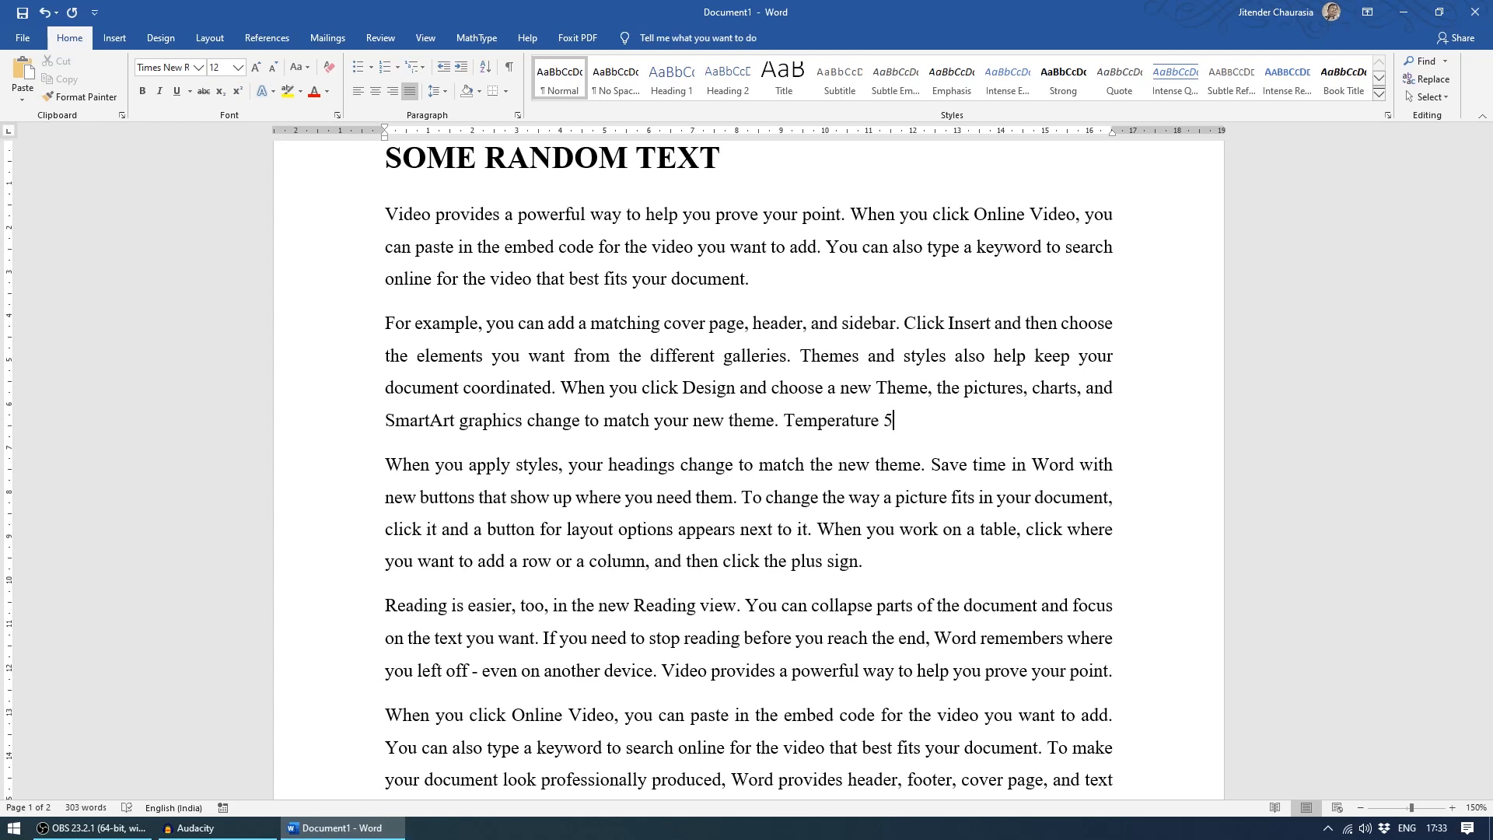
mouse_move(914, 416)
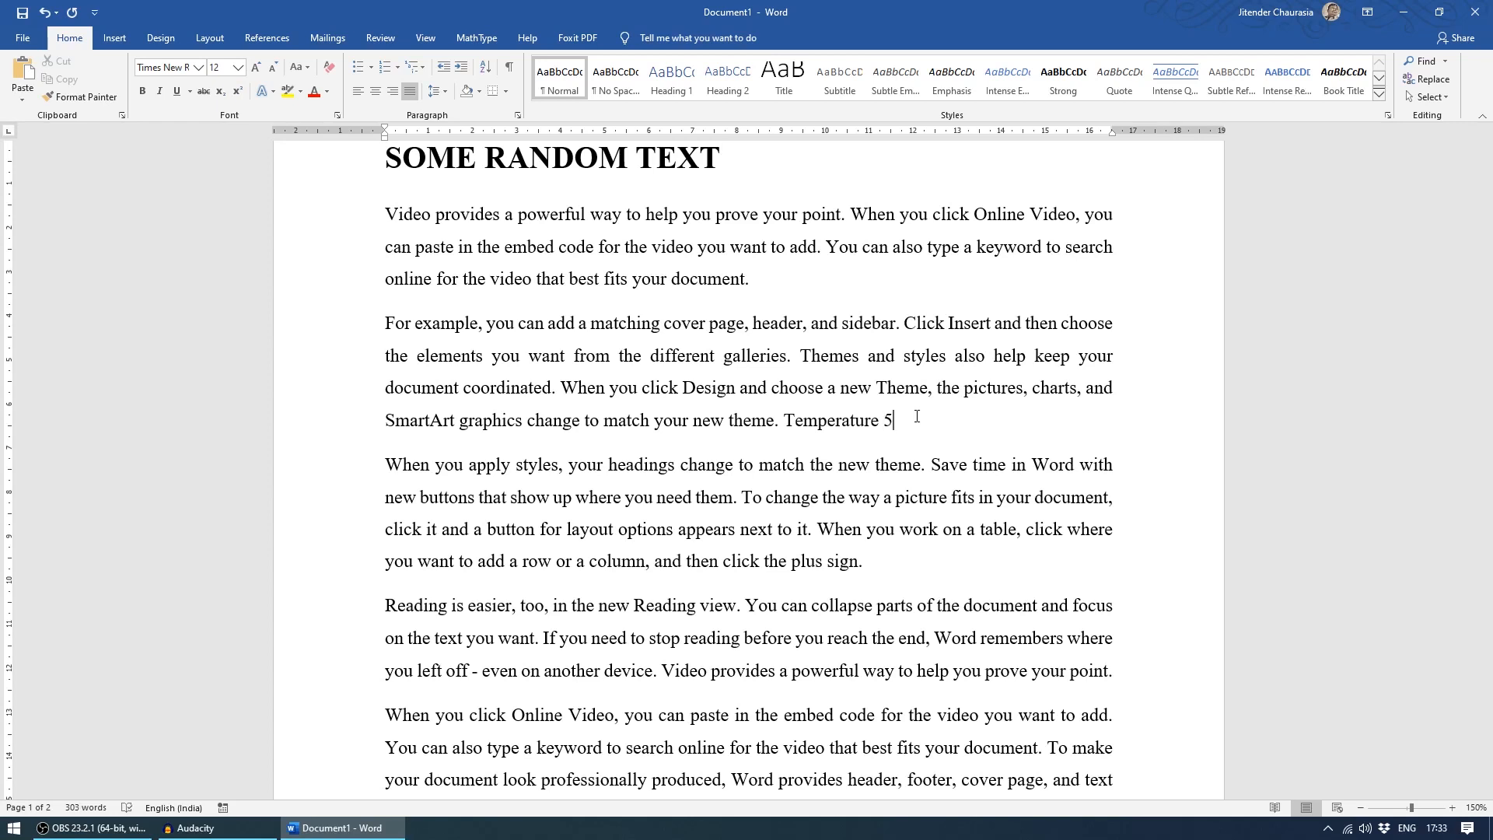
text(° ©²³)
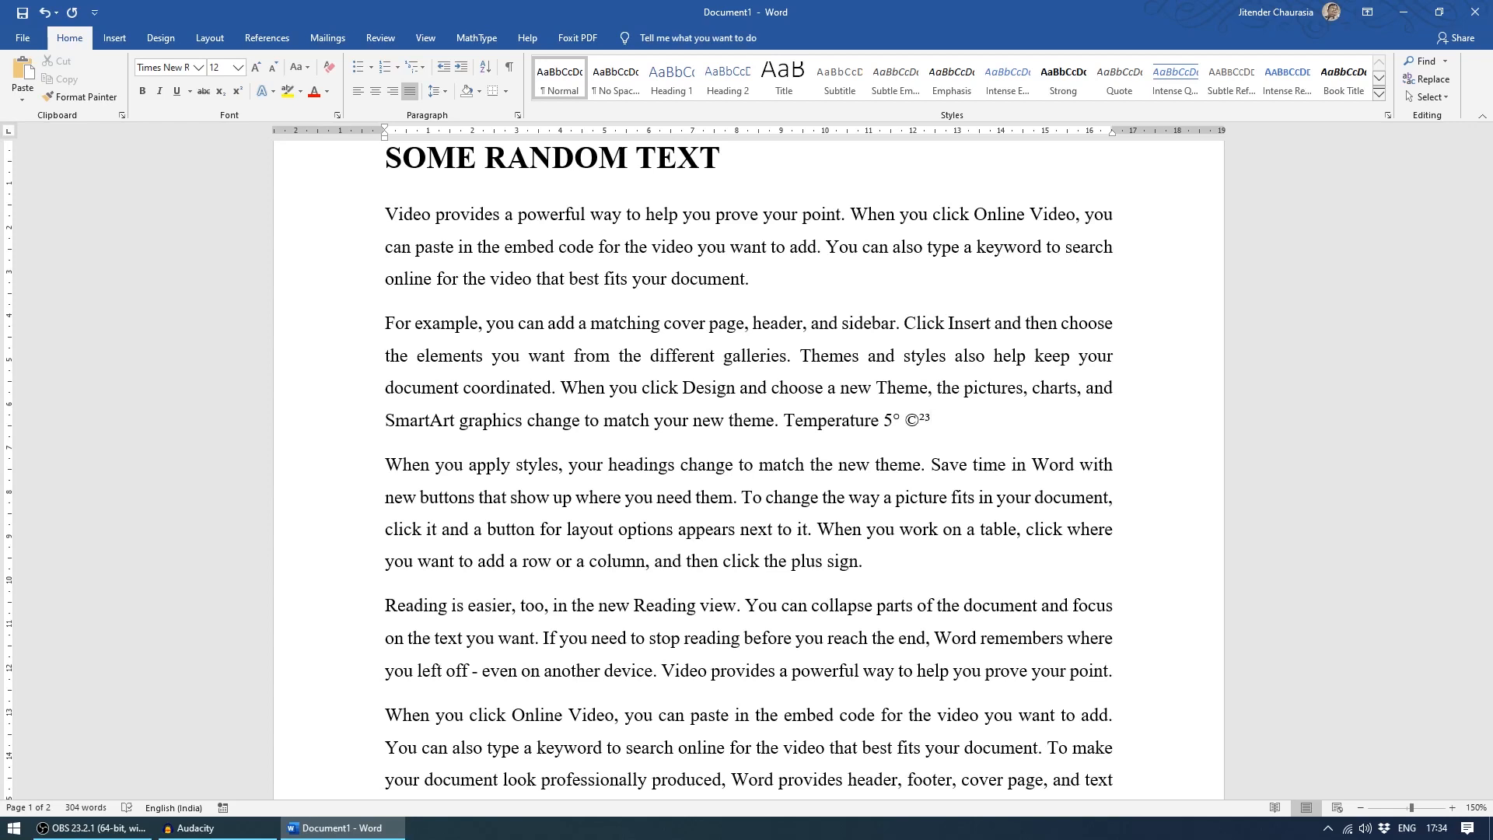
click(931, 419)
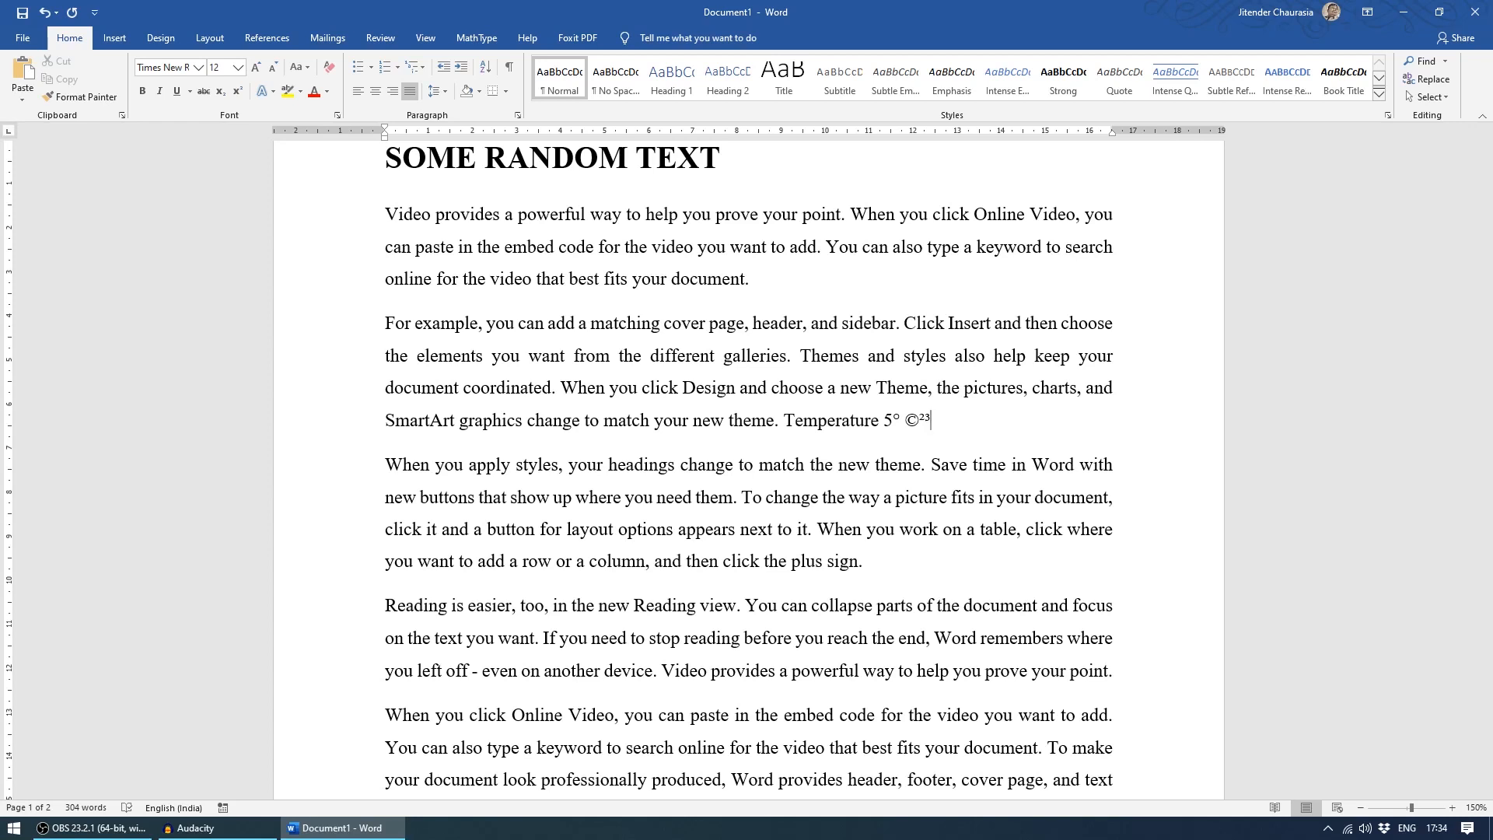